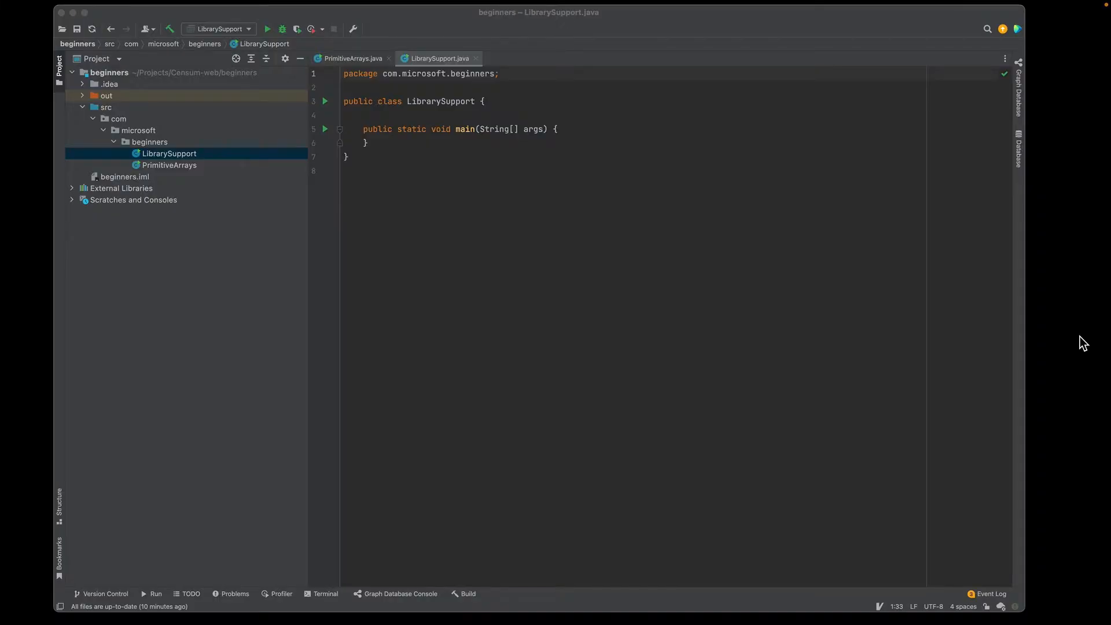
Step: Write Map<Integer,String> dictionary = new HashMap<>(); in main, accepting the java.util imports
click(564, 128)
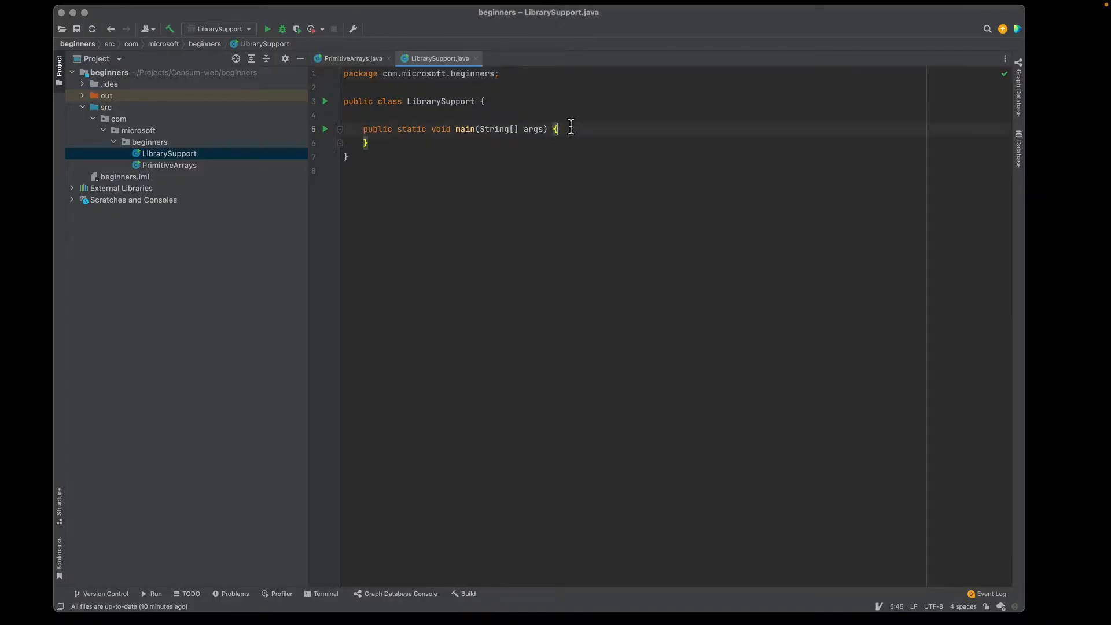
text(Map)
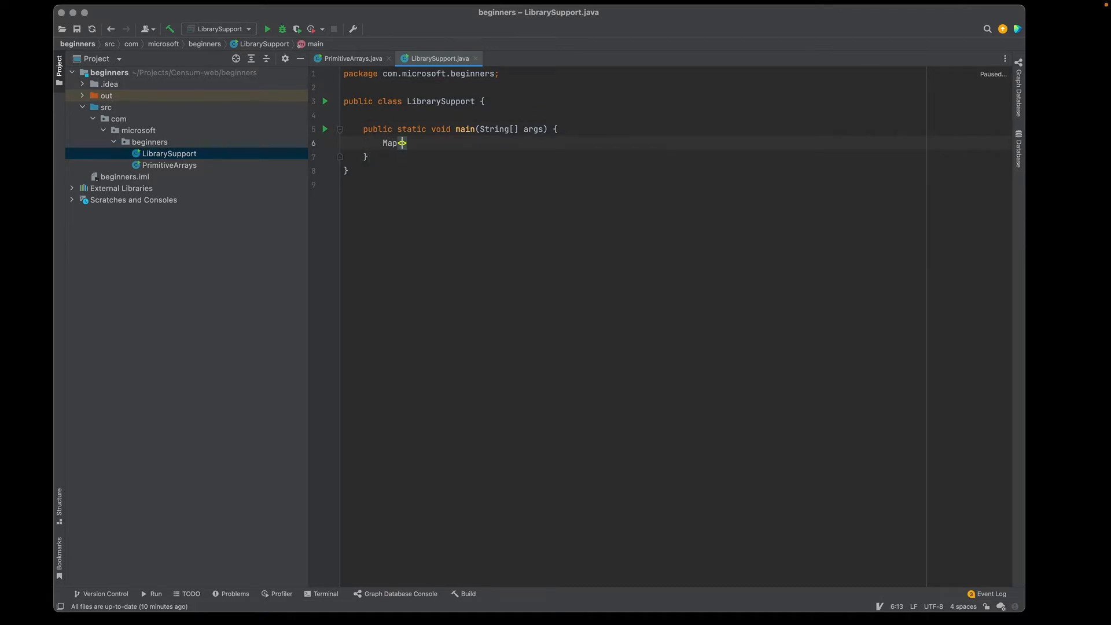
text(<>)
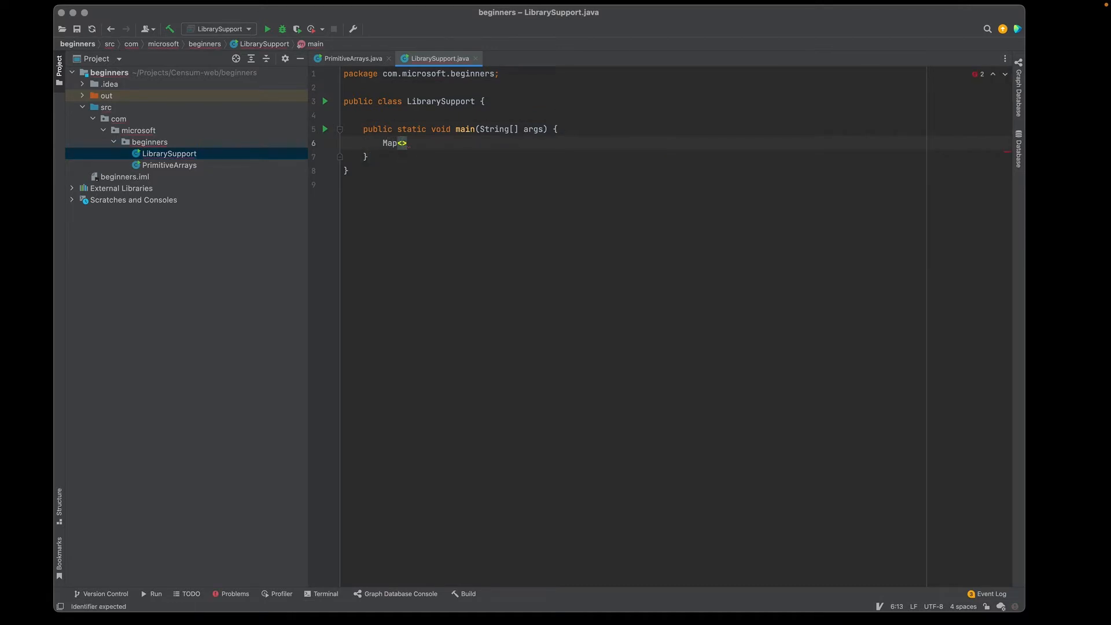
text(Integer)
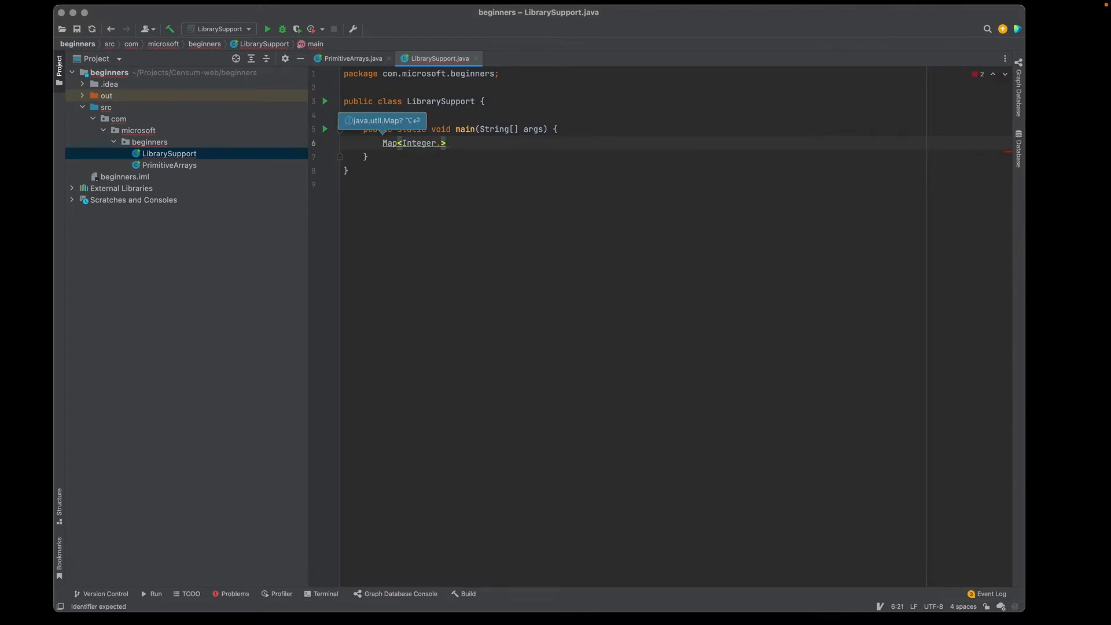
text(,String)
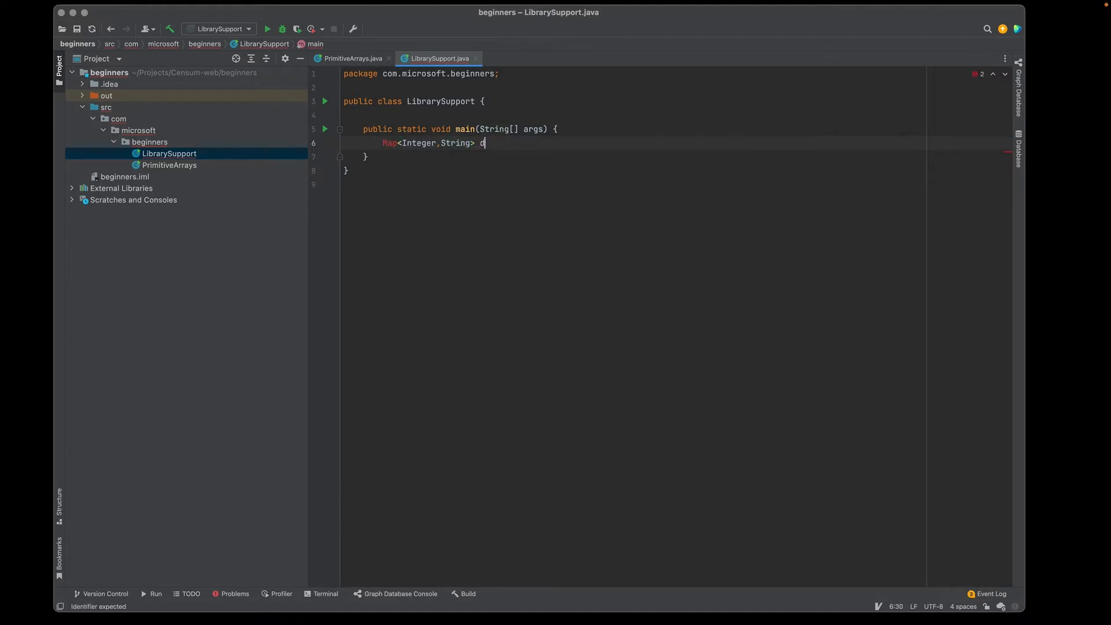
text(ic)
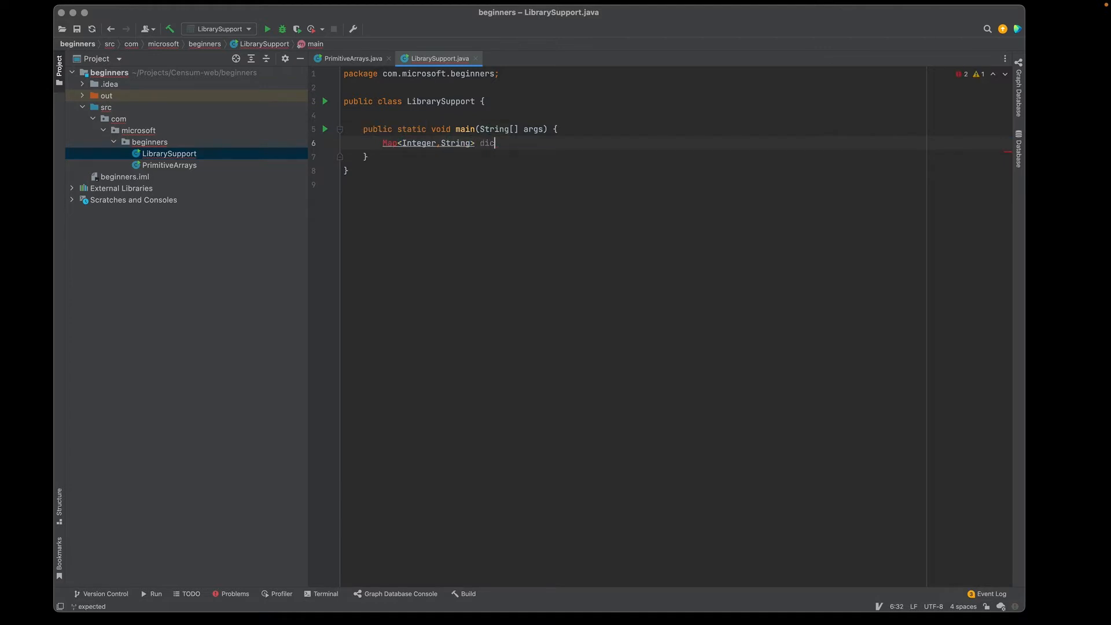
text(tionary)
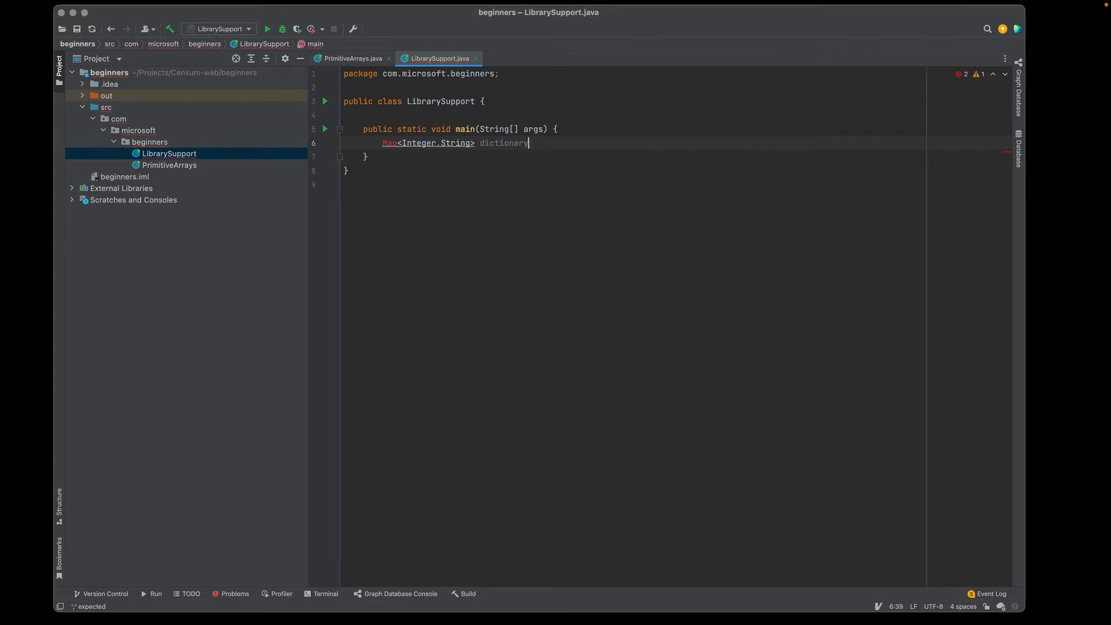
text(=)
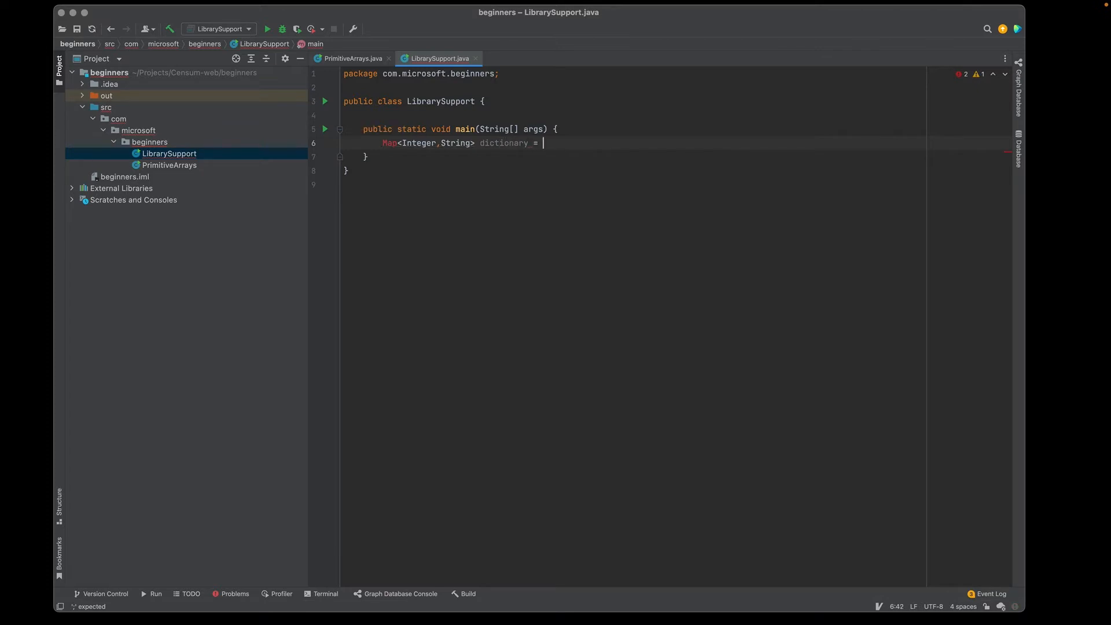
text(new HashMap<>())
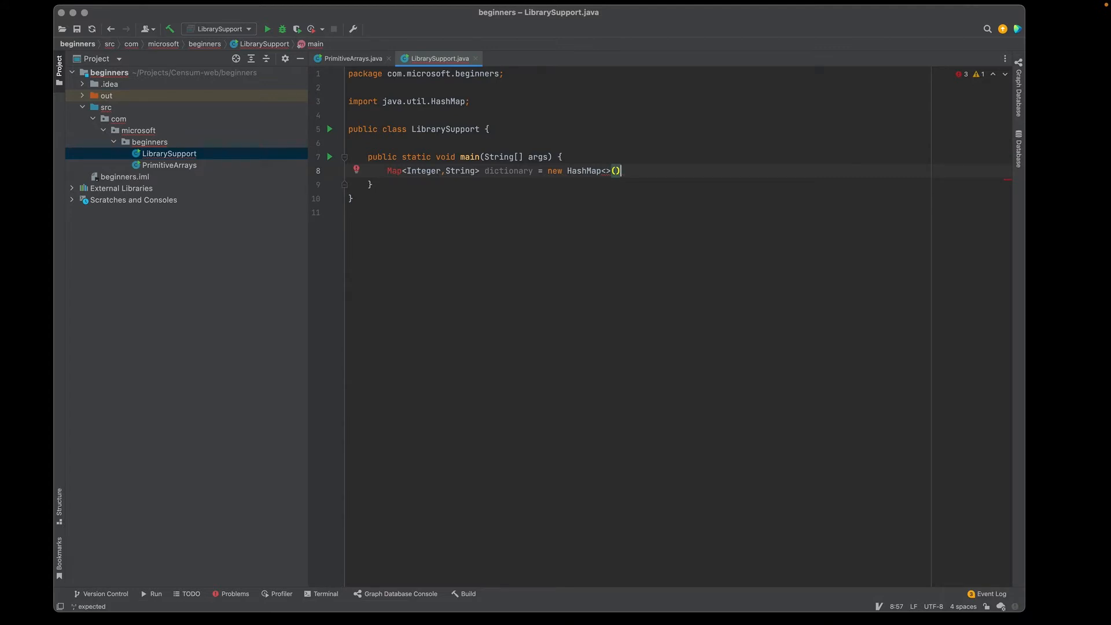
text(;)
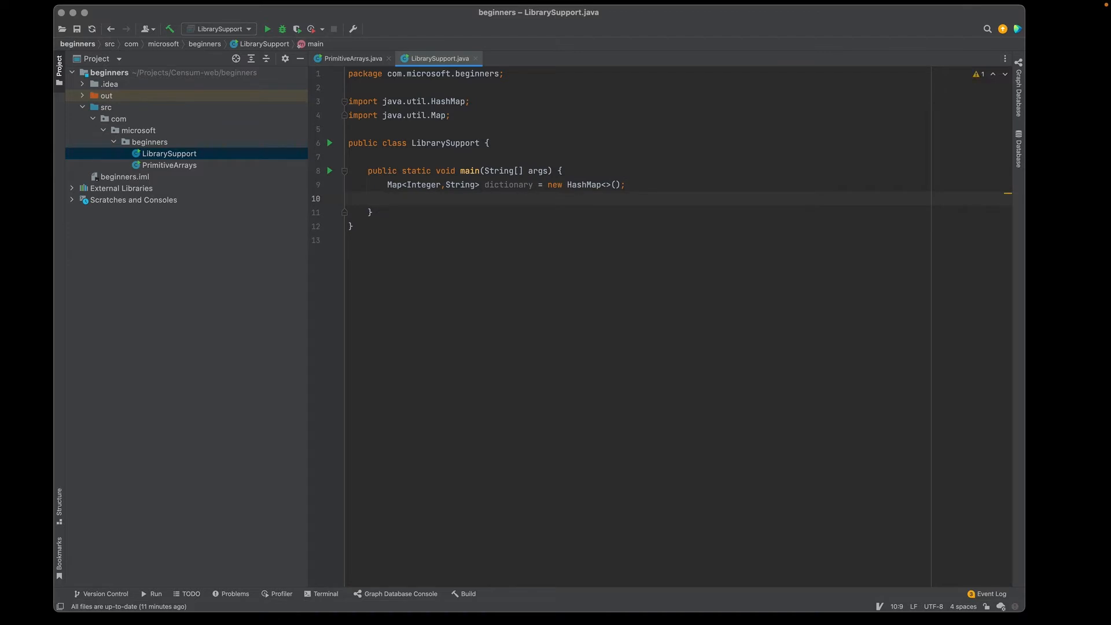
Step: Add dictionary.put(1,"one"); after the map declaration using put completion
text(dictionary)
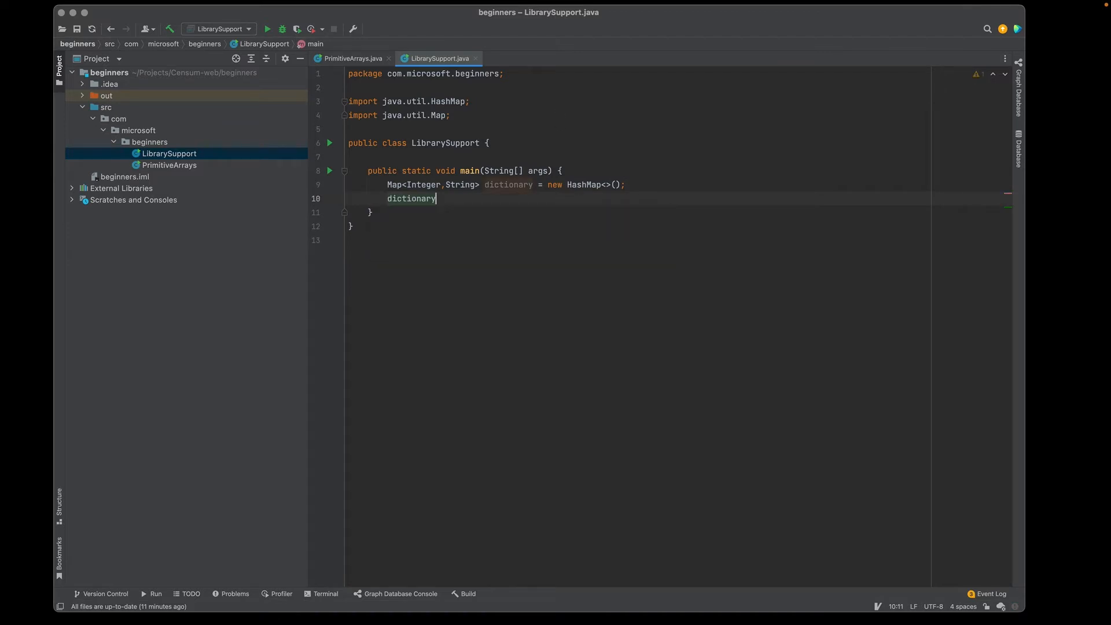
text(.put()
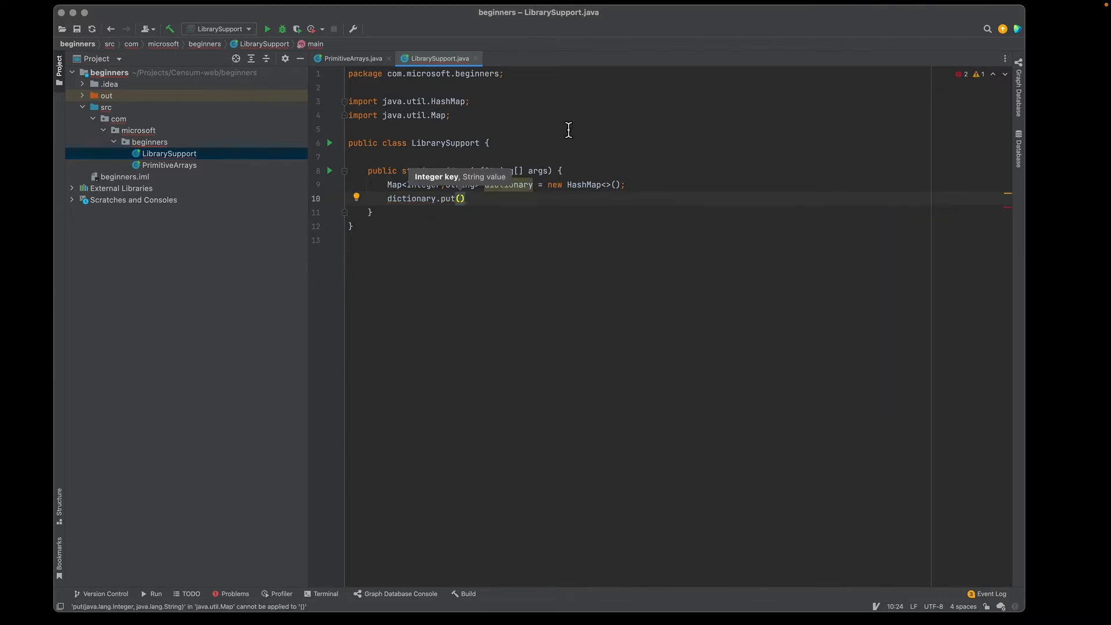
text(1,)
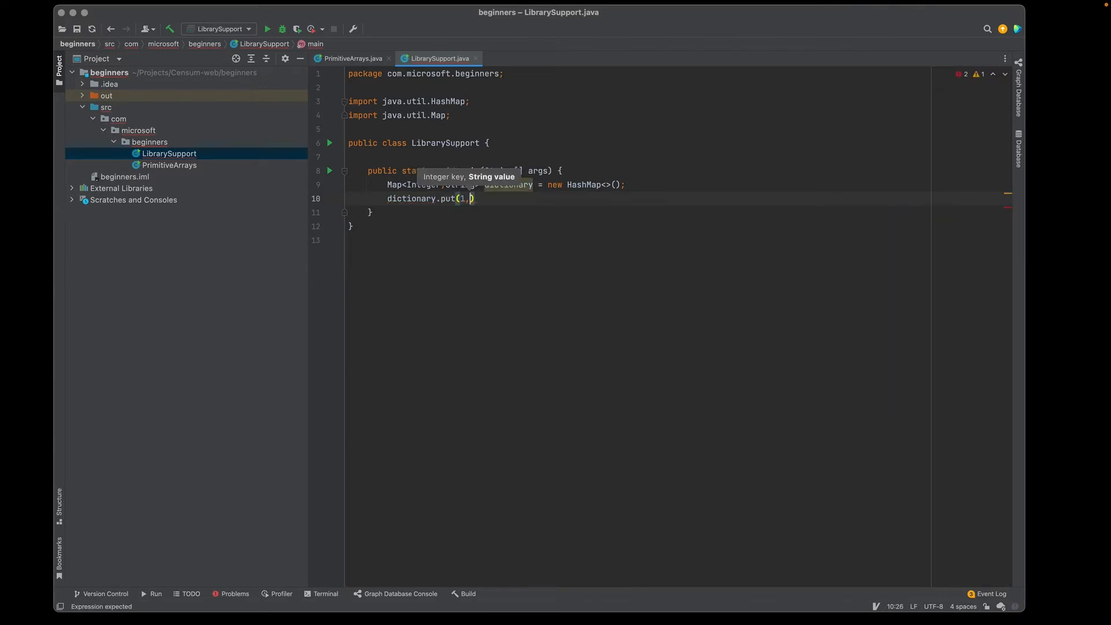
text("one"))
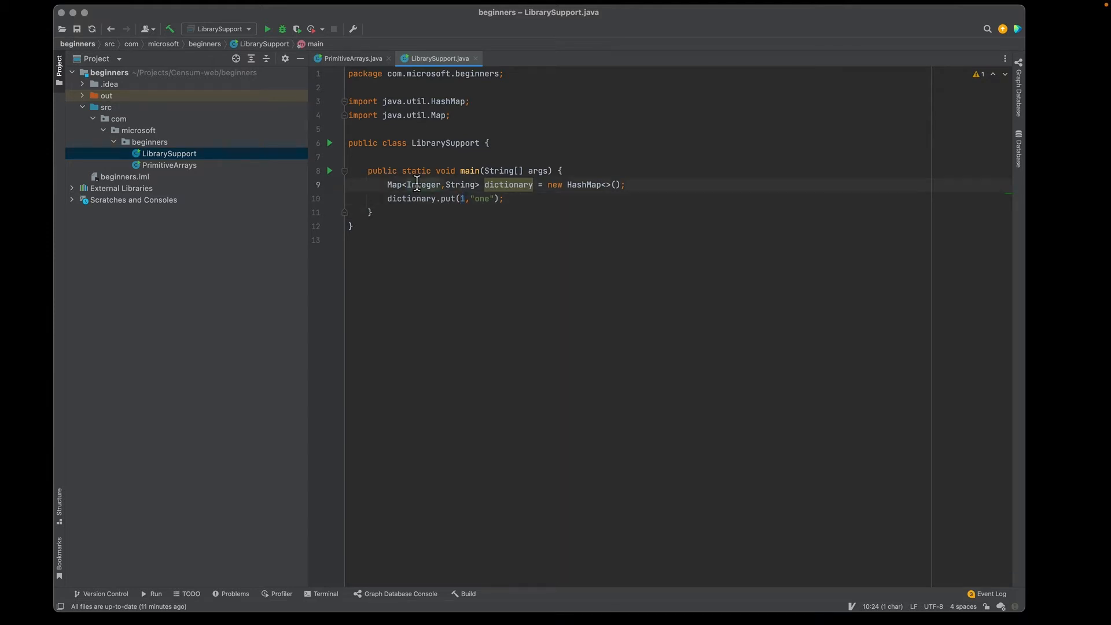
double_click(422, 185)
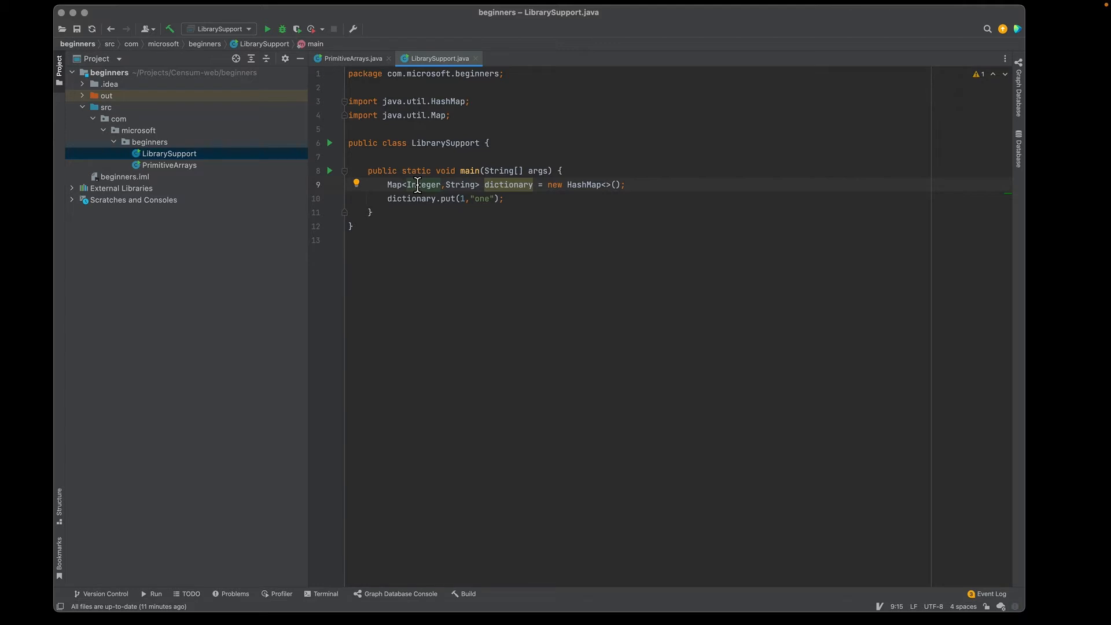
click(505, 198)
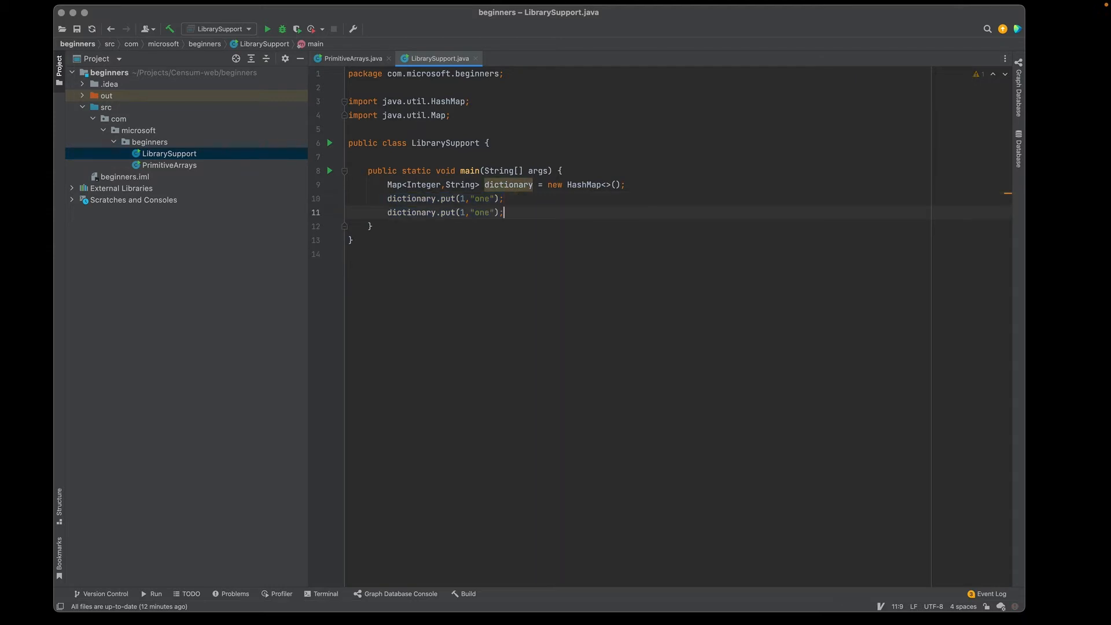
Step: Duplicate the put line and edit the copies to put 2 "two" and 3 "three"
text(dictionary.put(1,"one");)
text(2)
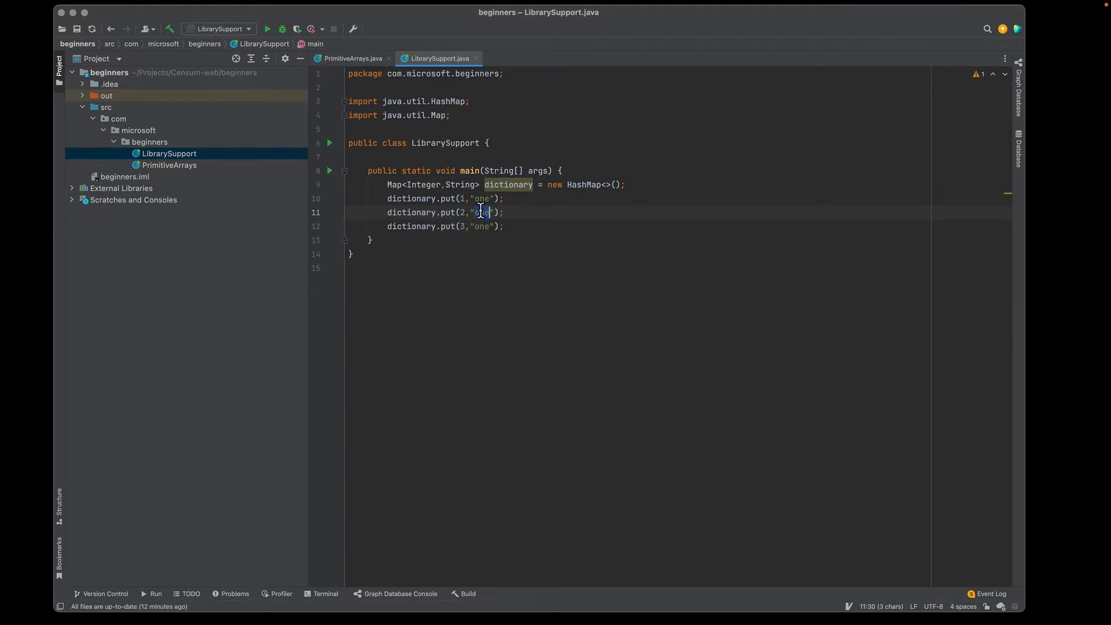
text(two)
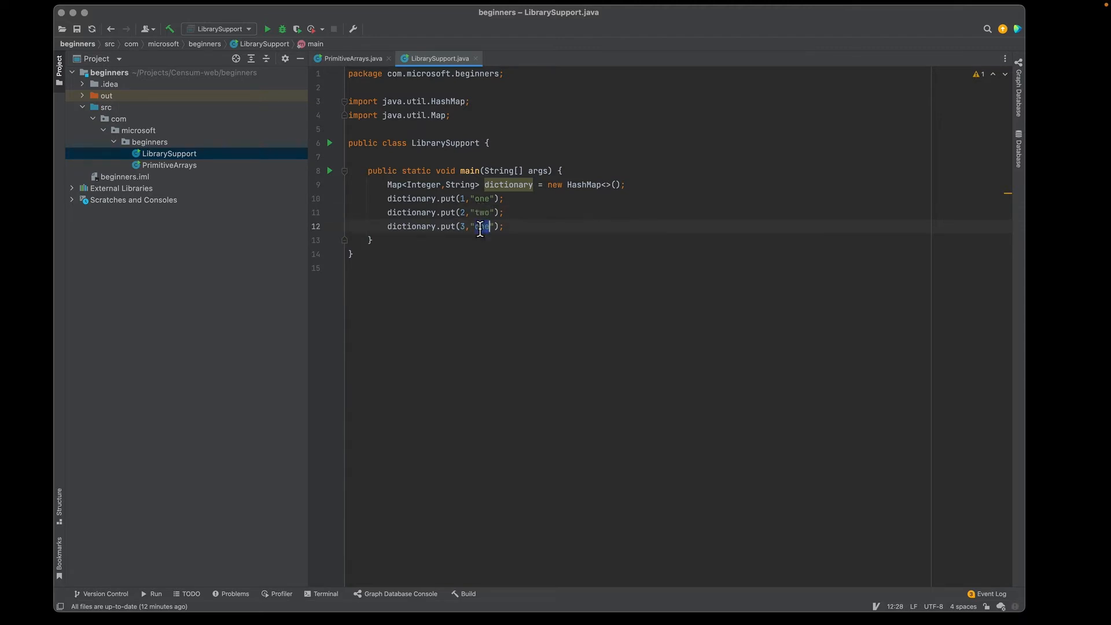
text(three)
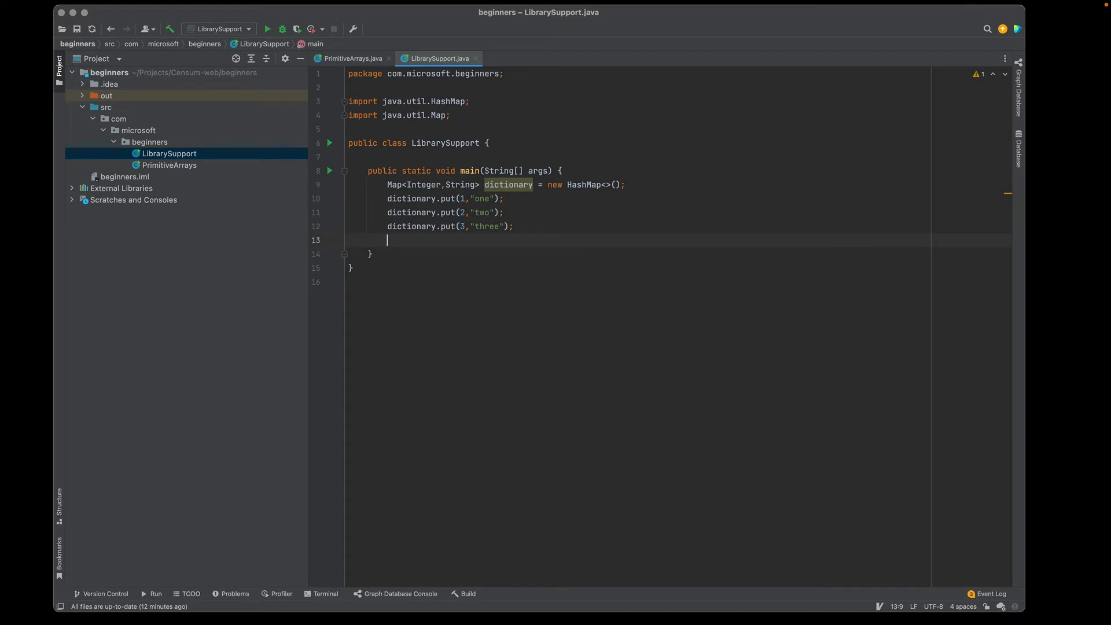
Step: Add System.out.println(dictionary.size()); and System.out.println(dictionary); via sout
text(sout)
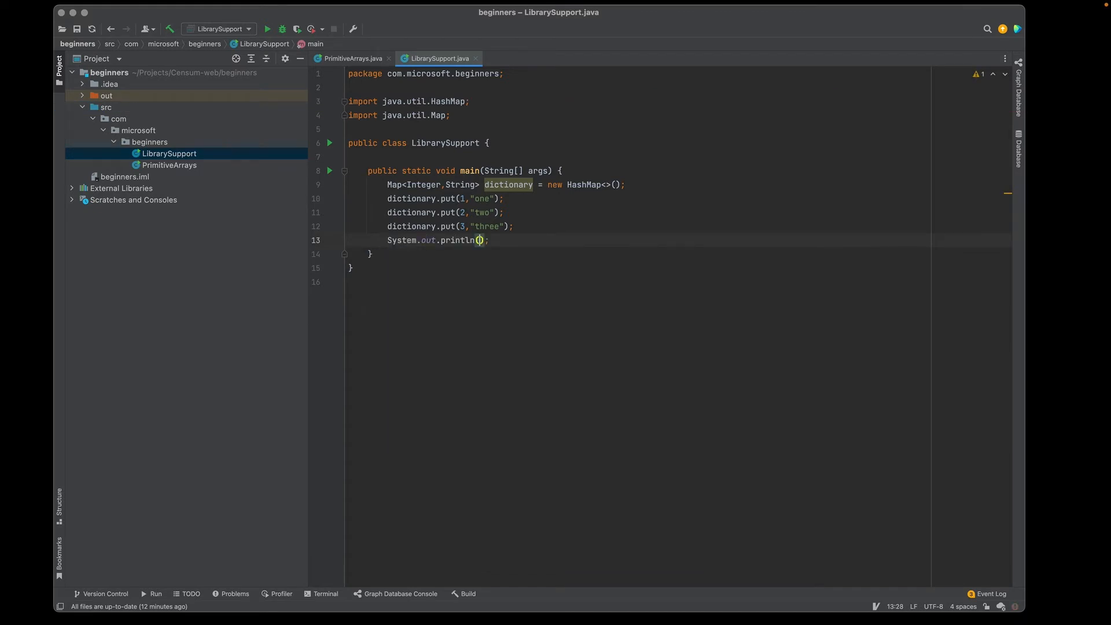
text(dictionary.size()
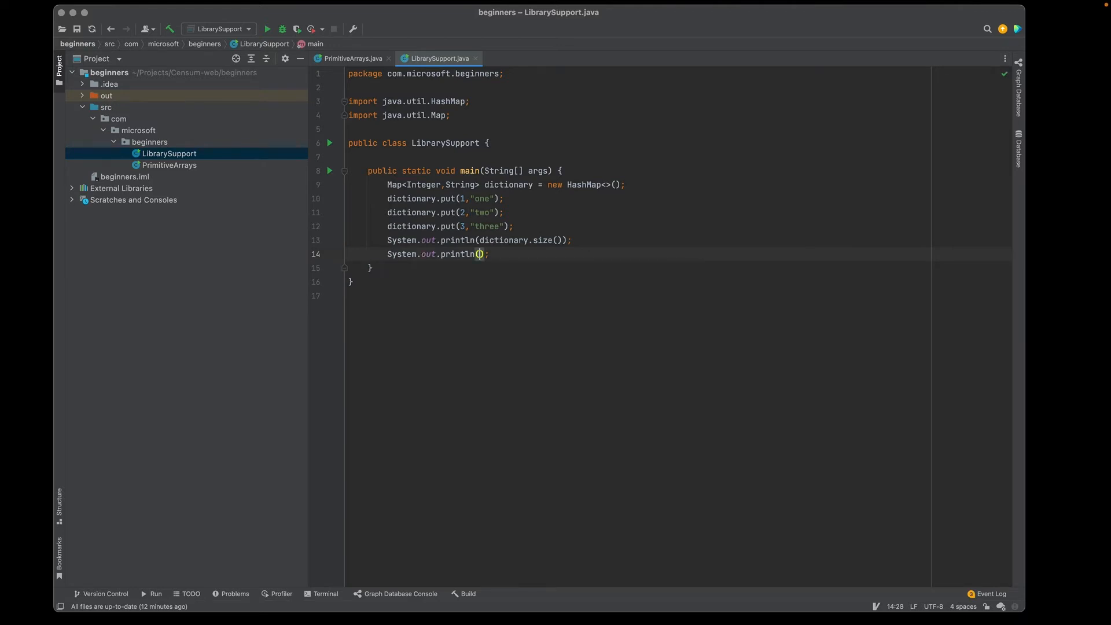
text(dictionary)
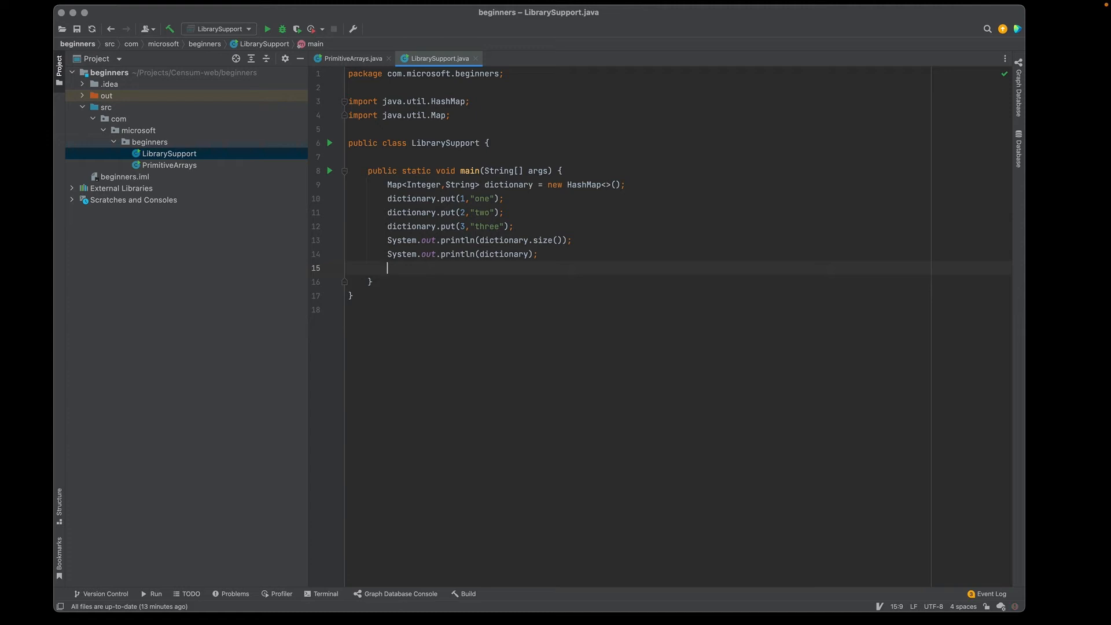
Step: Write dictionary.keySet().forEach printing dictionary.get(key) for each key
text(d)
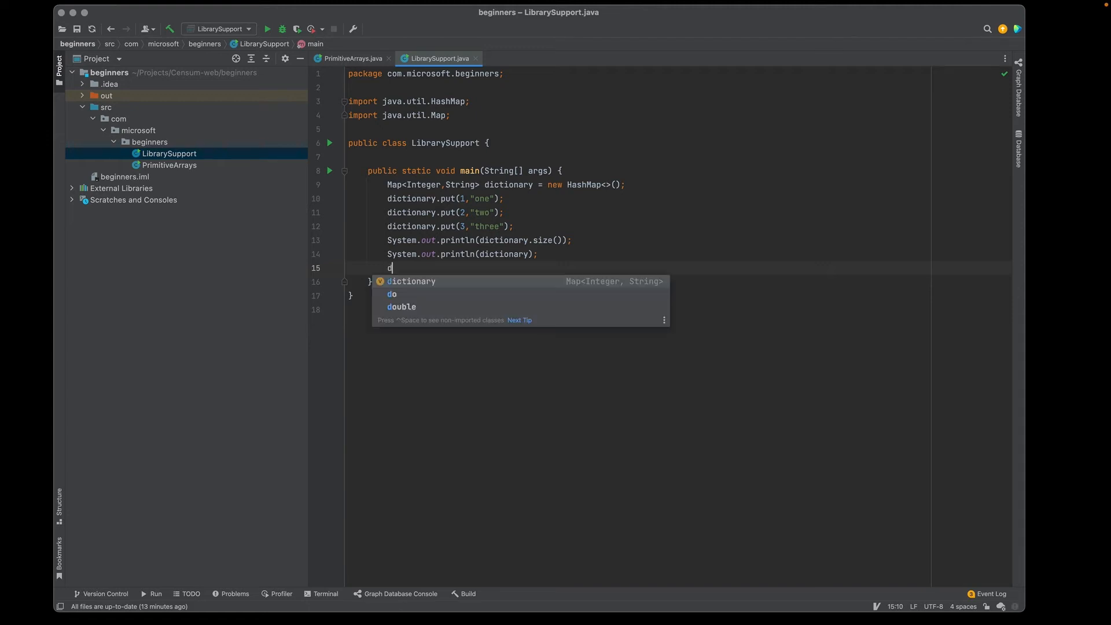
text(dictionary.)
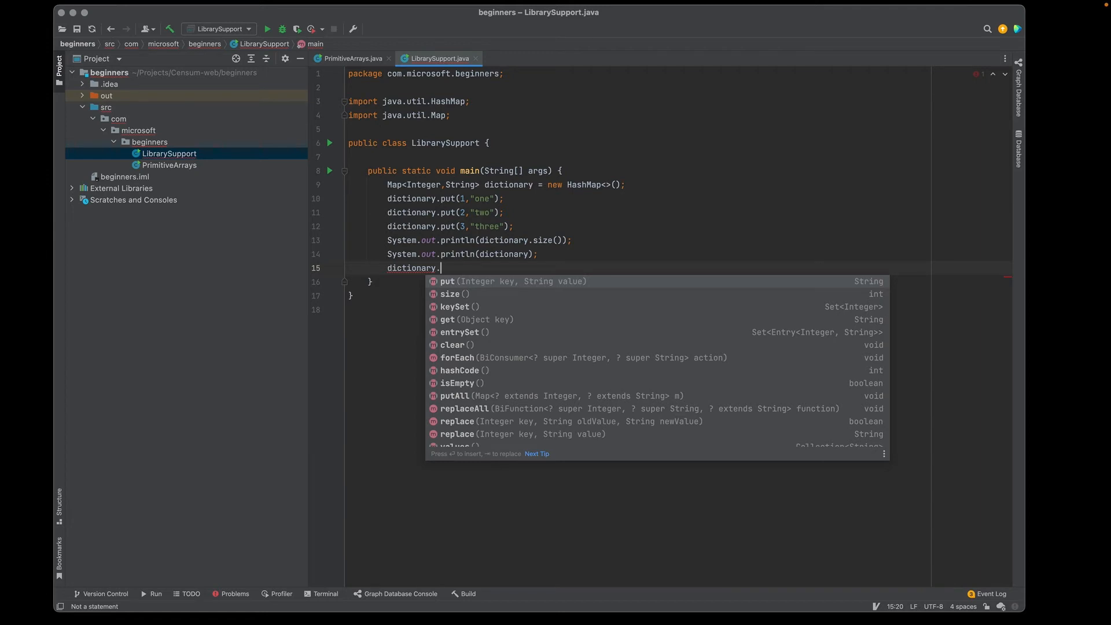
click(454, 306)
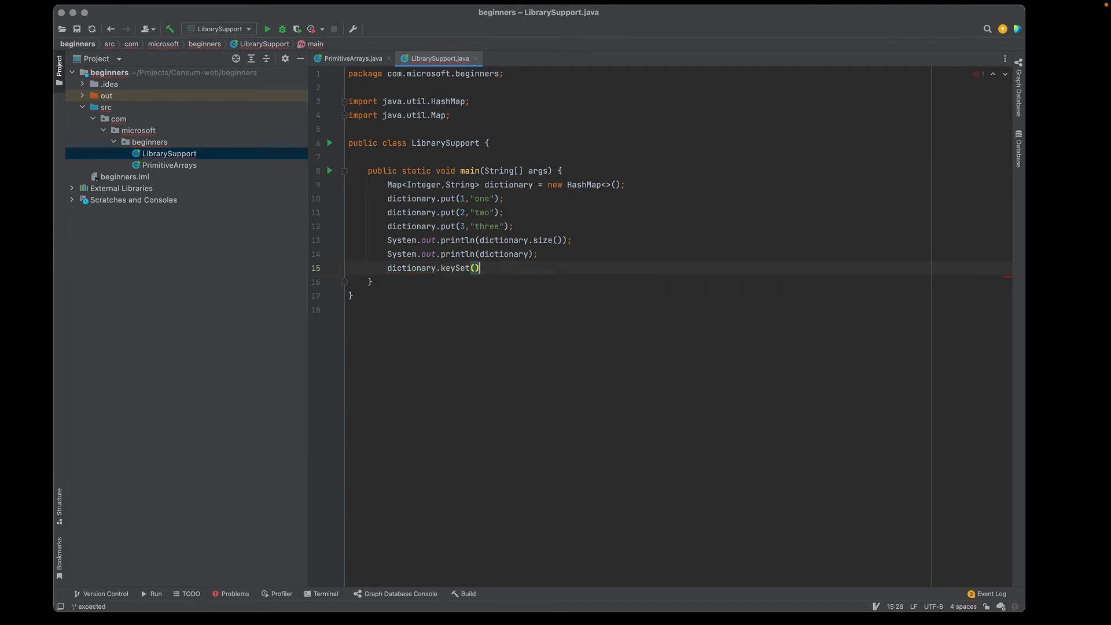
text(.)
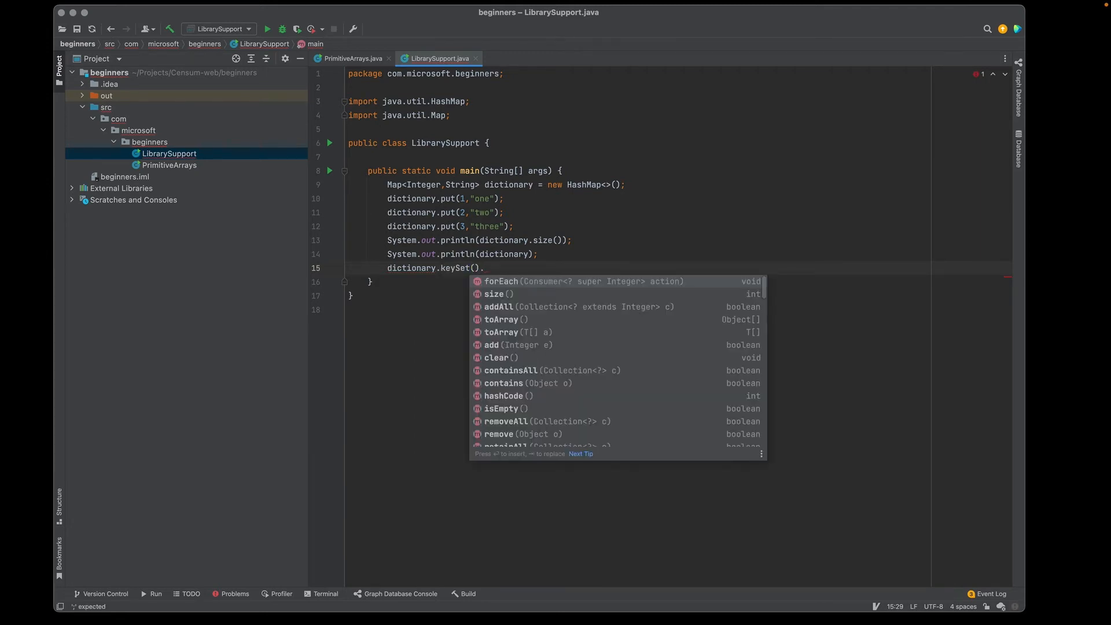
click(501, 281)
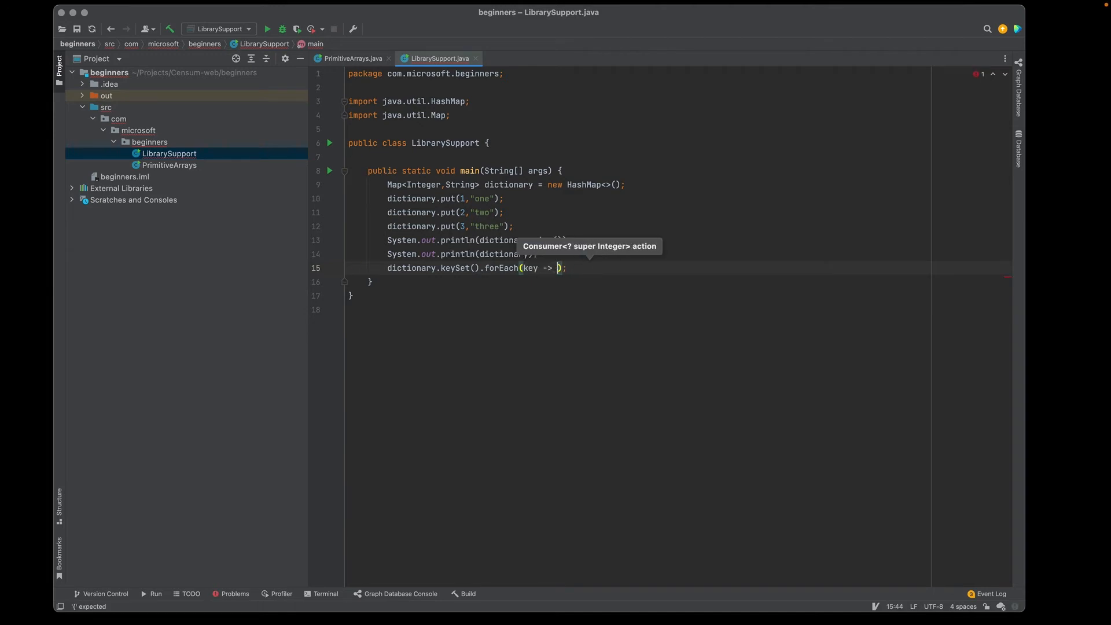
text(System.out.println(d)
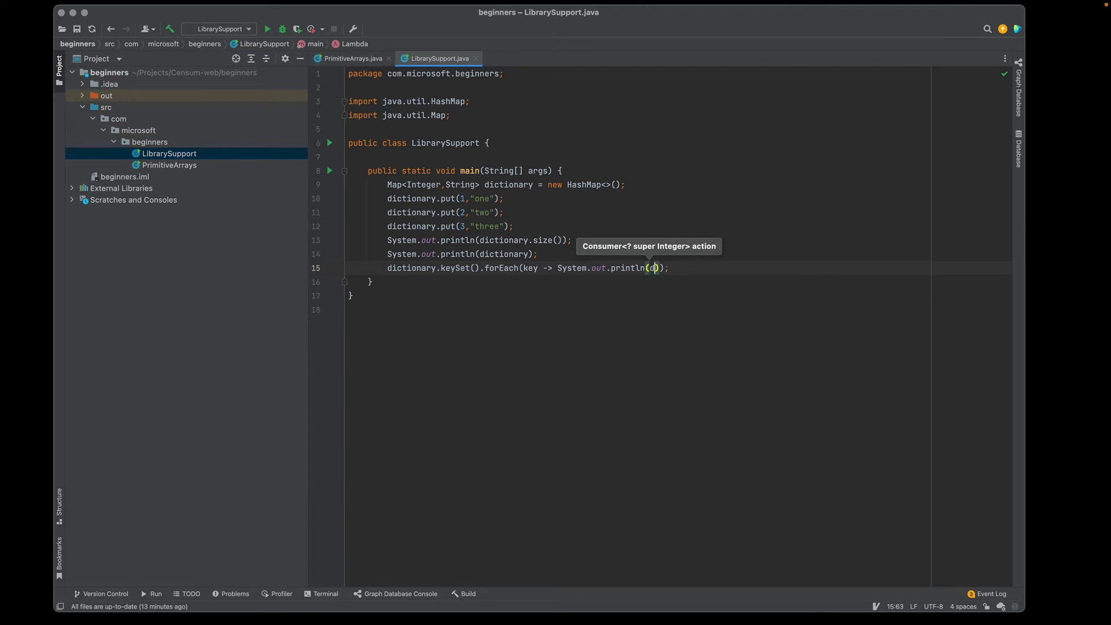
text(dictionary.)
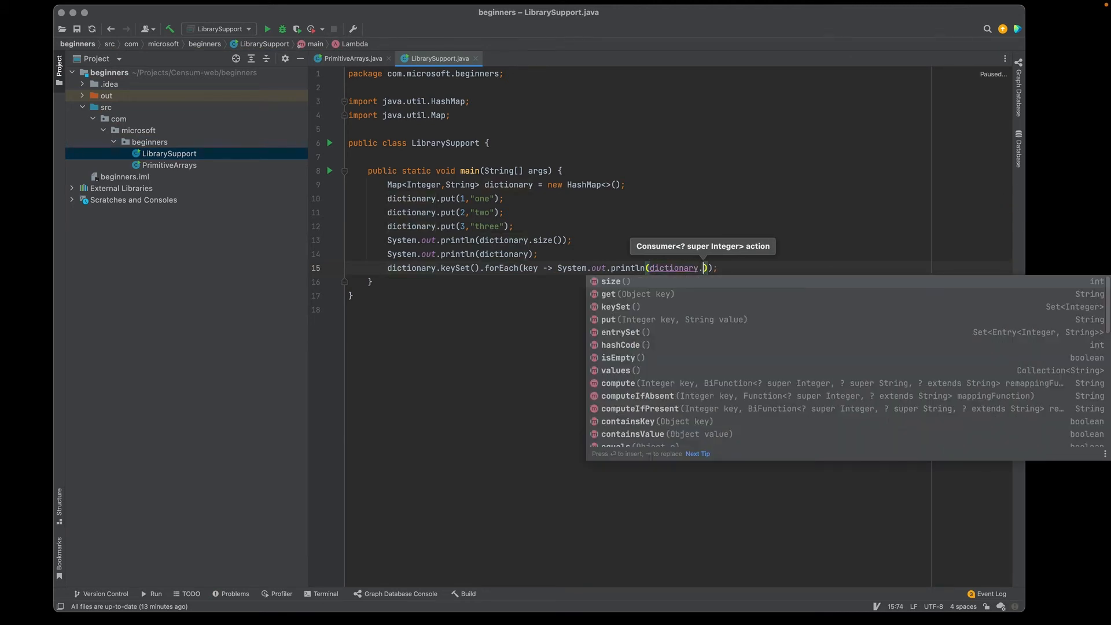
click(610, 293)
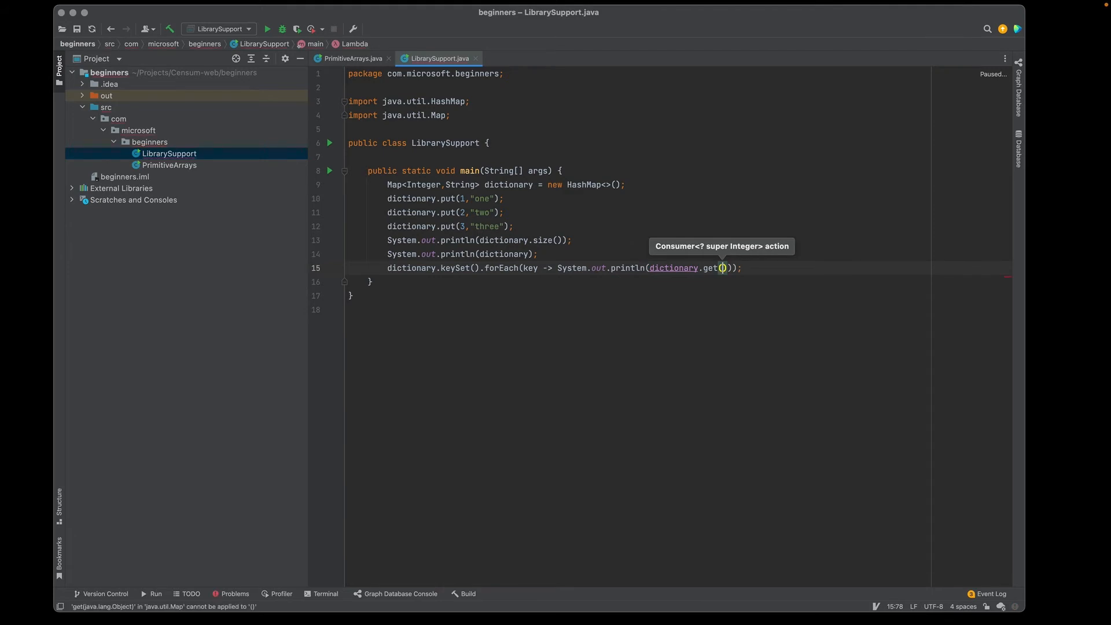
text(key)
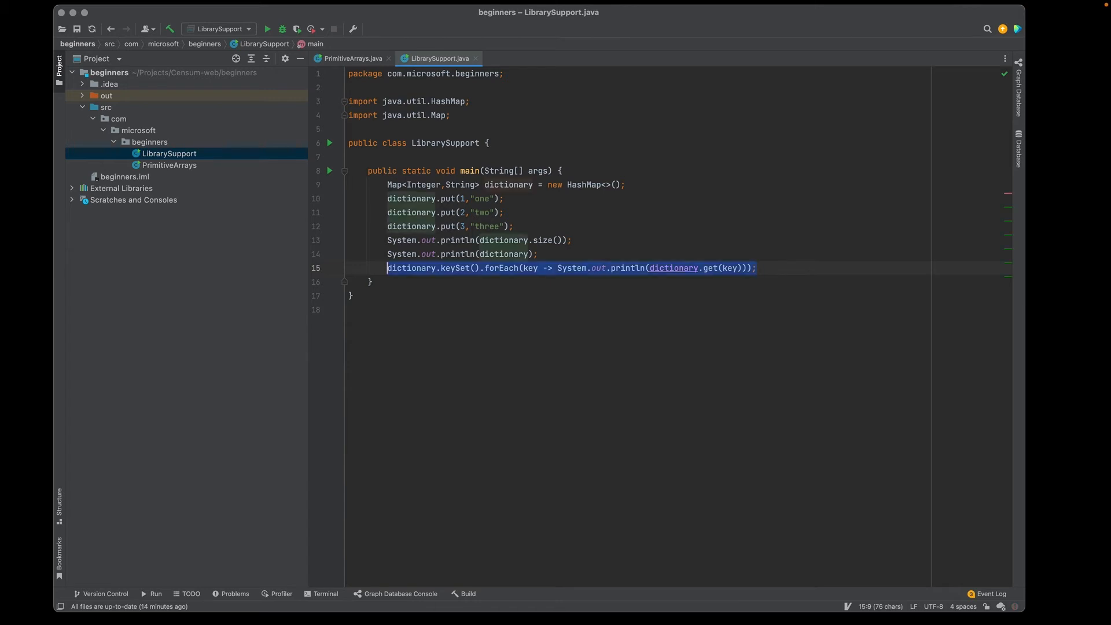
key(Enter)
text(dictionary.values().forEach(key -> System.out.println(dictionary.get(key)));)
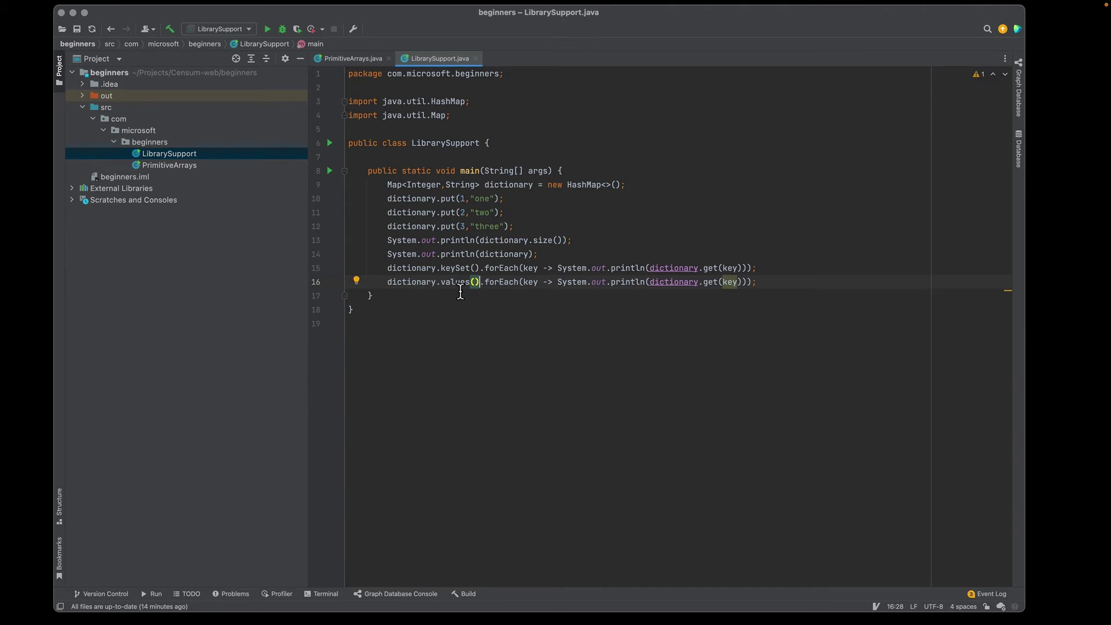
mouse_move(651, 285)
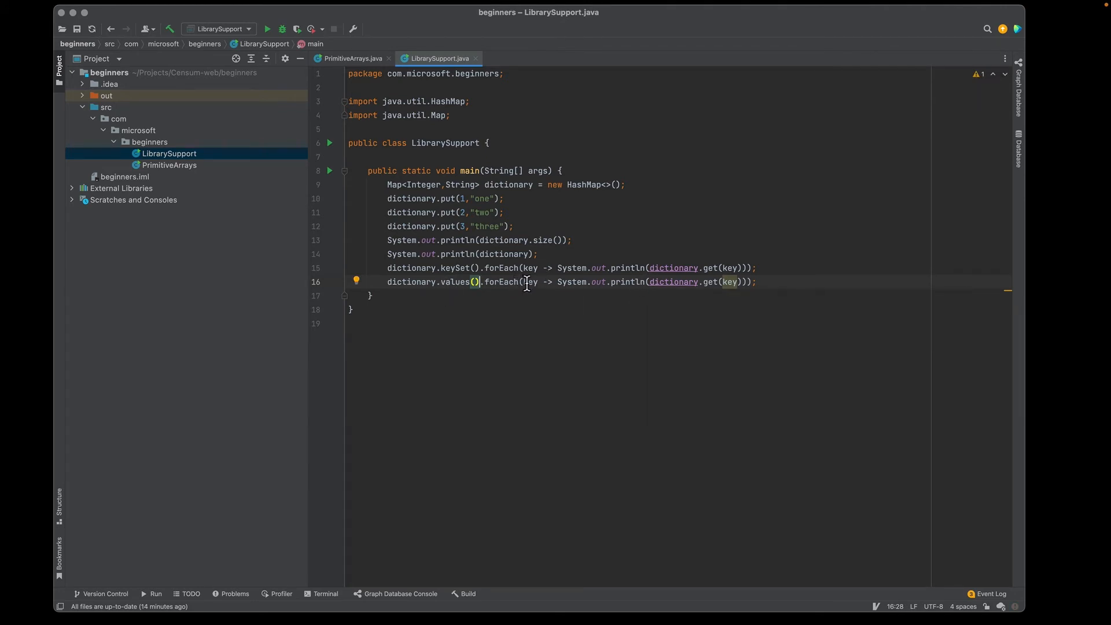
Step: Add a values forEach printing value as System.out::println method reference and run LibrarySupport
text(vale)
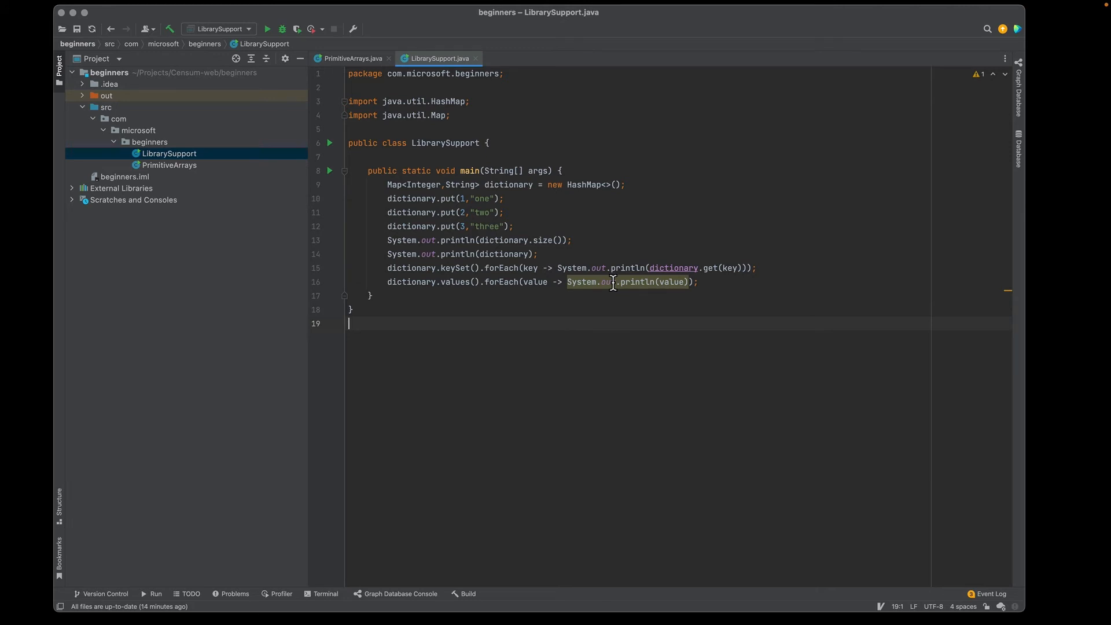
mouse_move(611, 282)
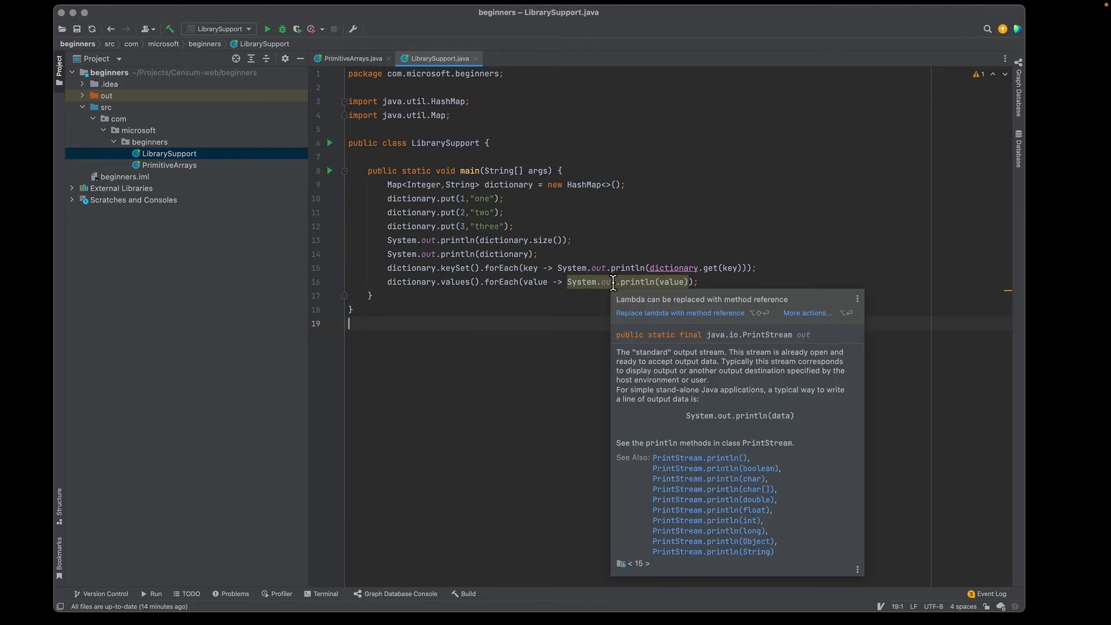
click(680, 312)
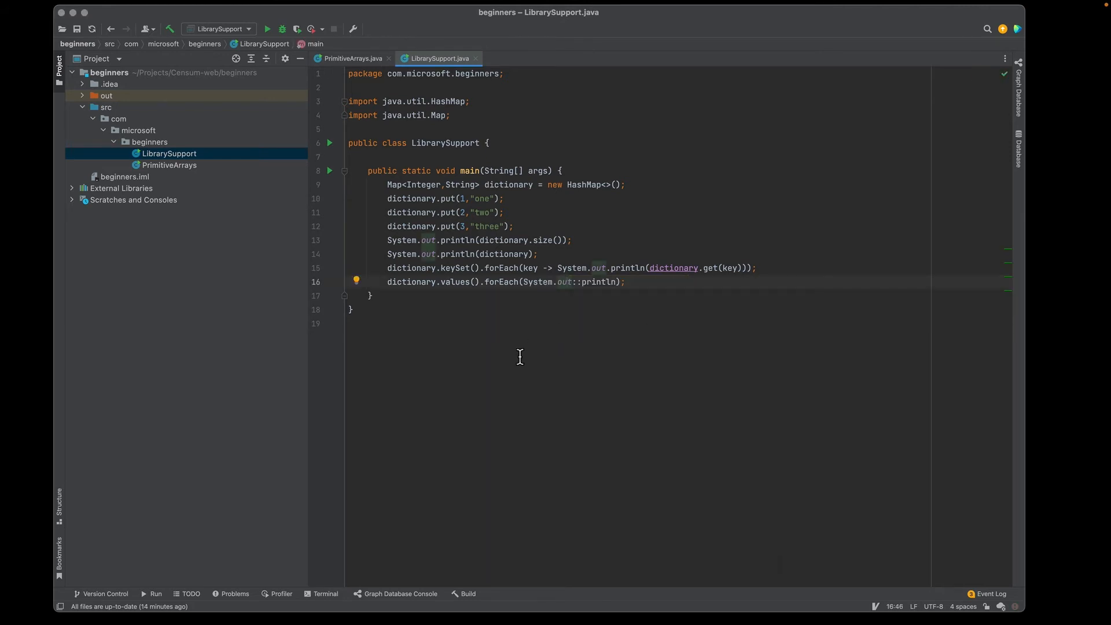
mouse_move(515, 353)
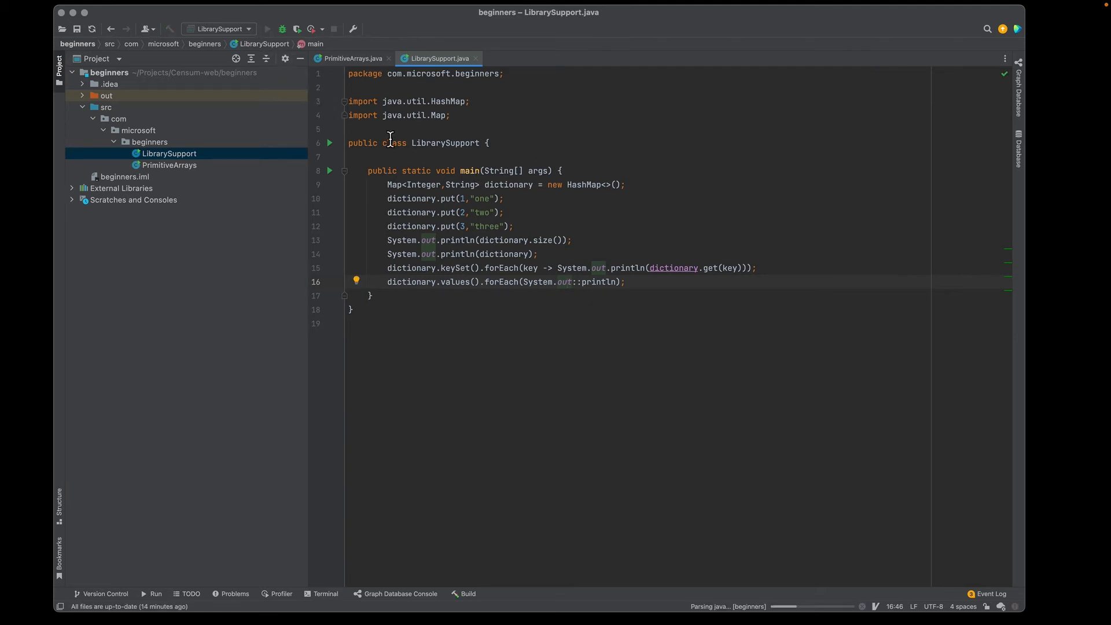
click(266, 29)
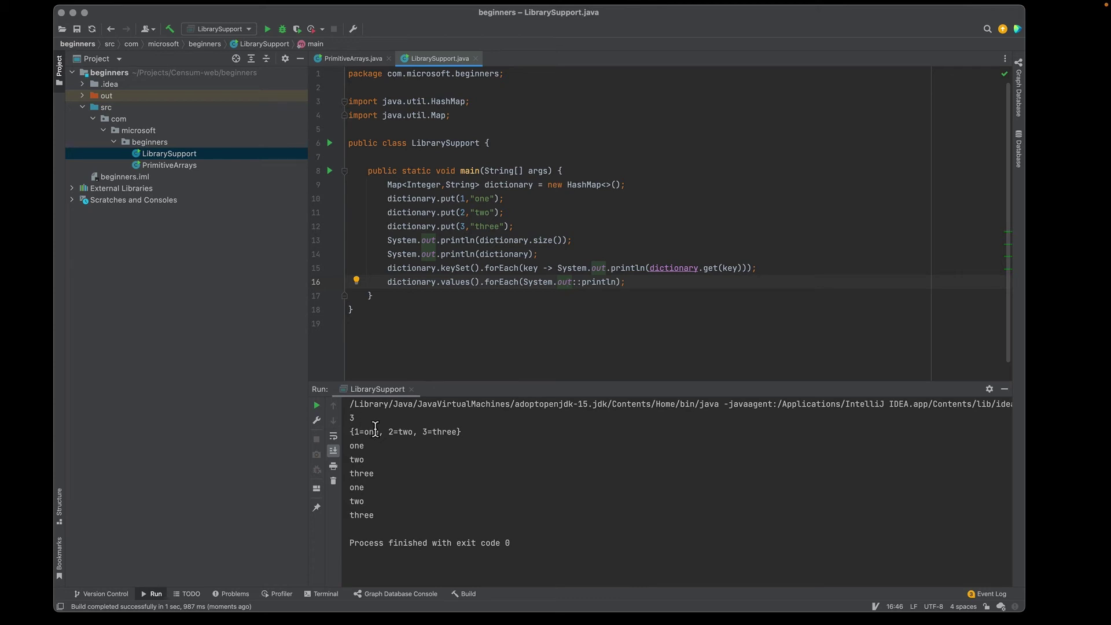
mouse_move(426, 432)
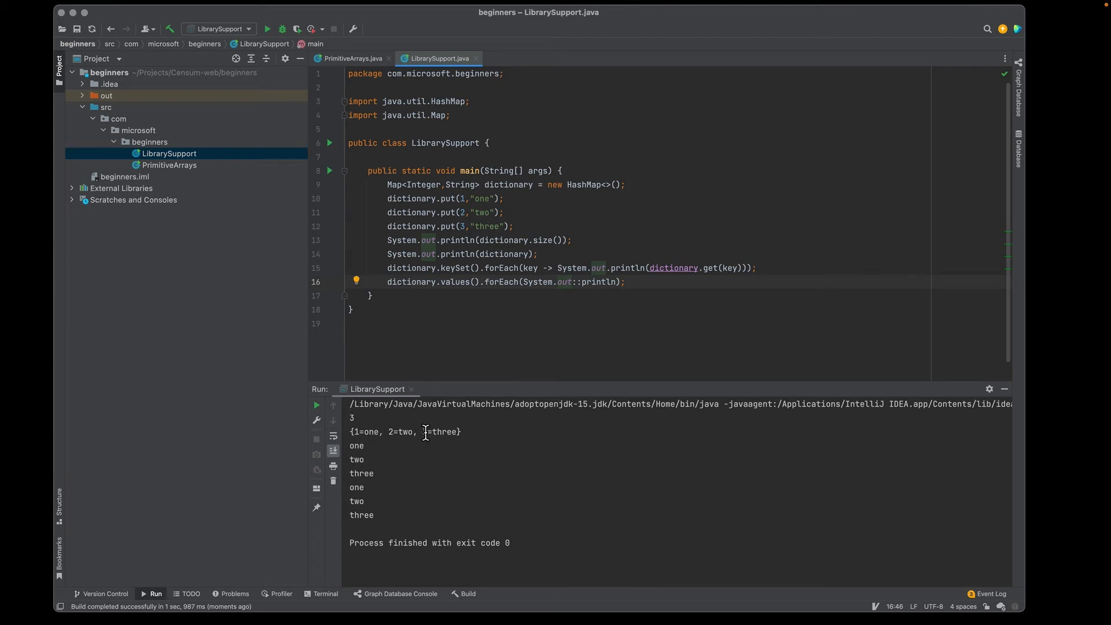
mouse_move(355, 462)
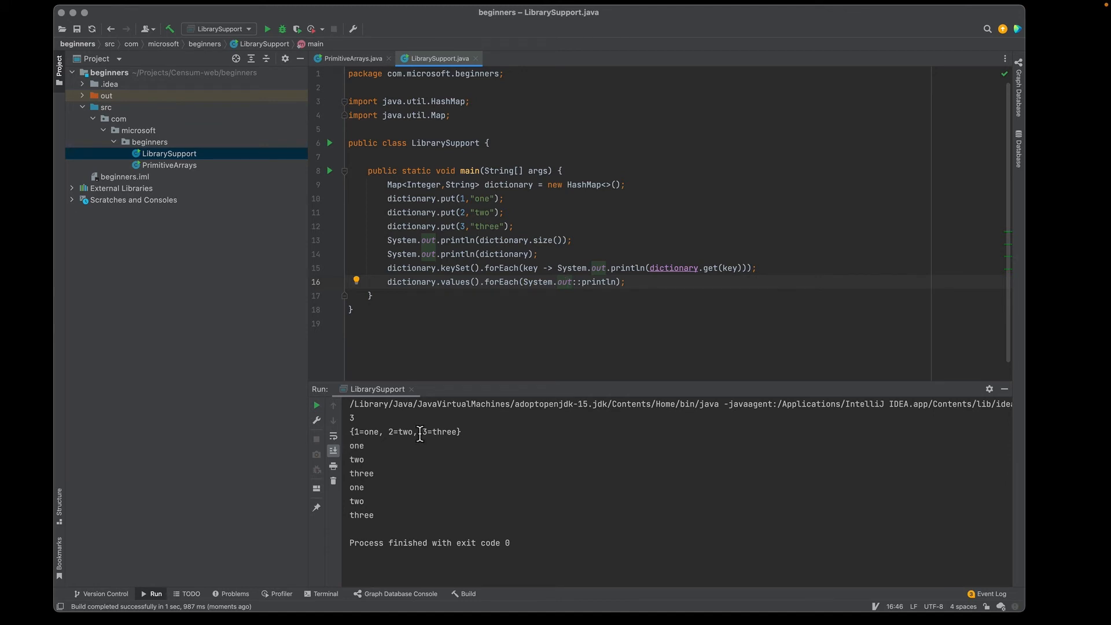
mouse_move(353, 515)
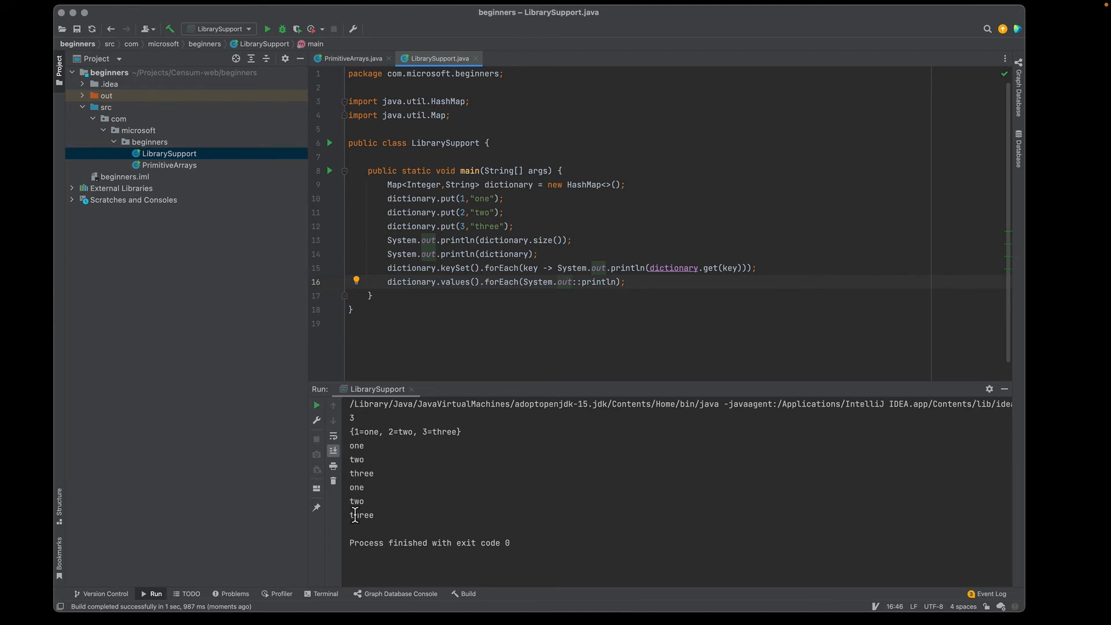
mouse_move(433, 515)
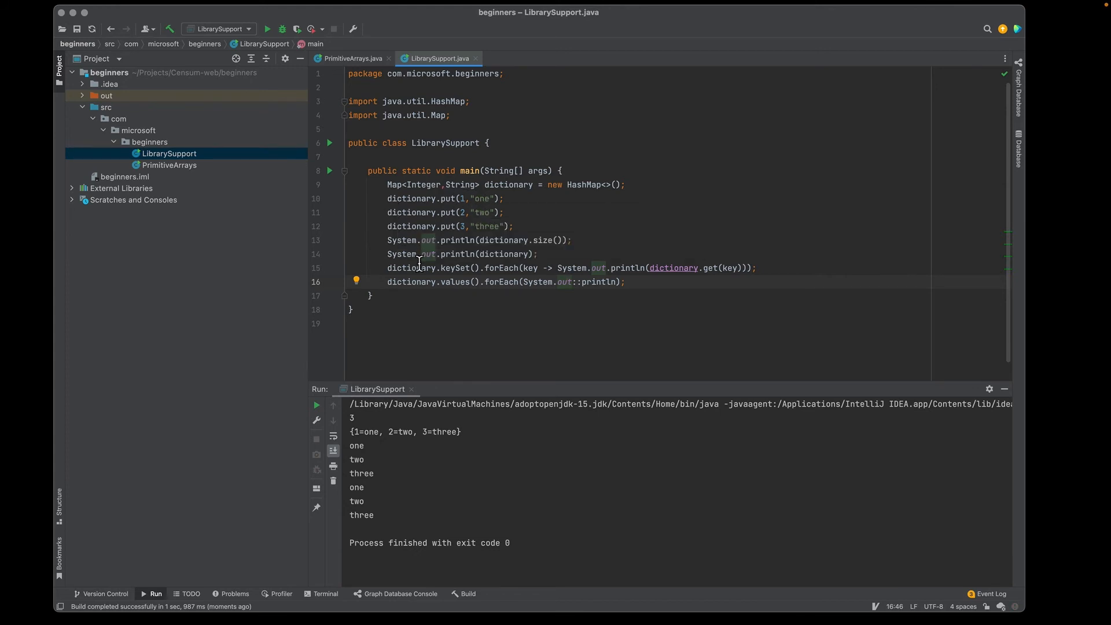
mouse_move(456, 268)
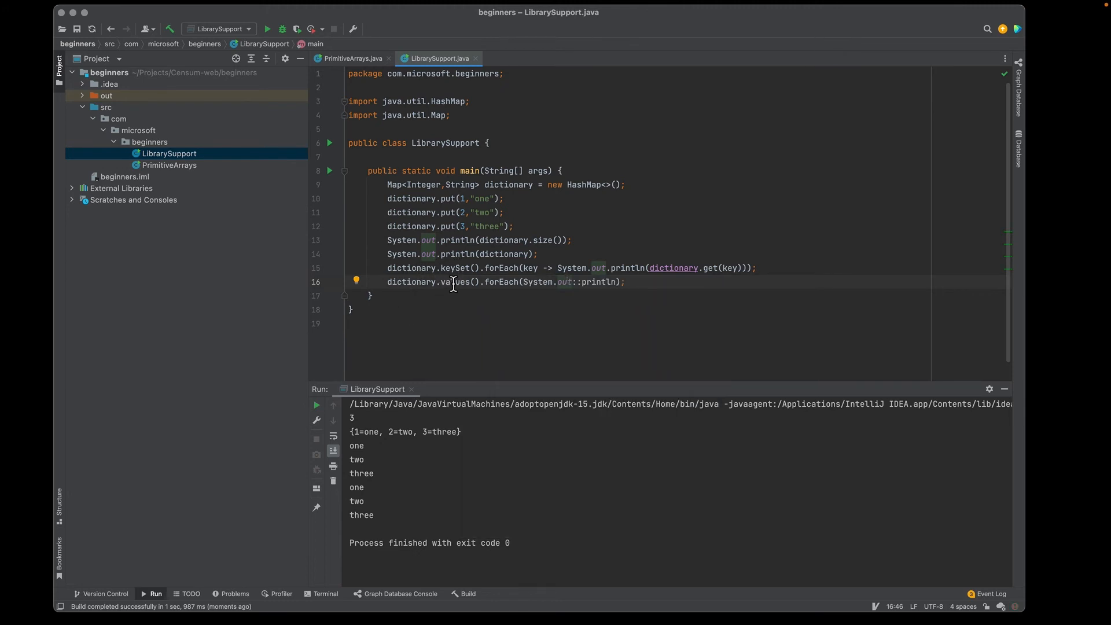
mouse_move(454, 282)
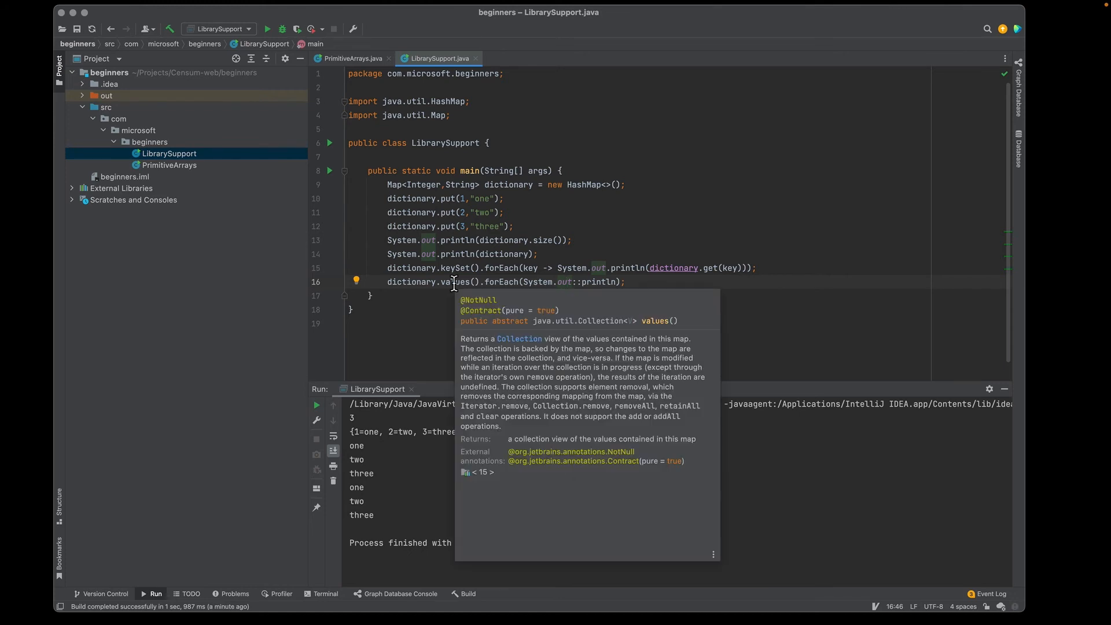
mouse_move(467, 212)
text(f)
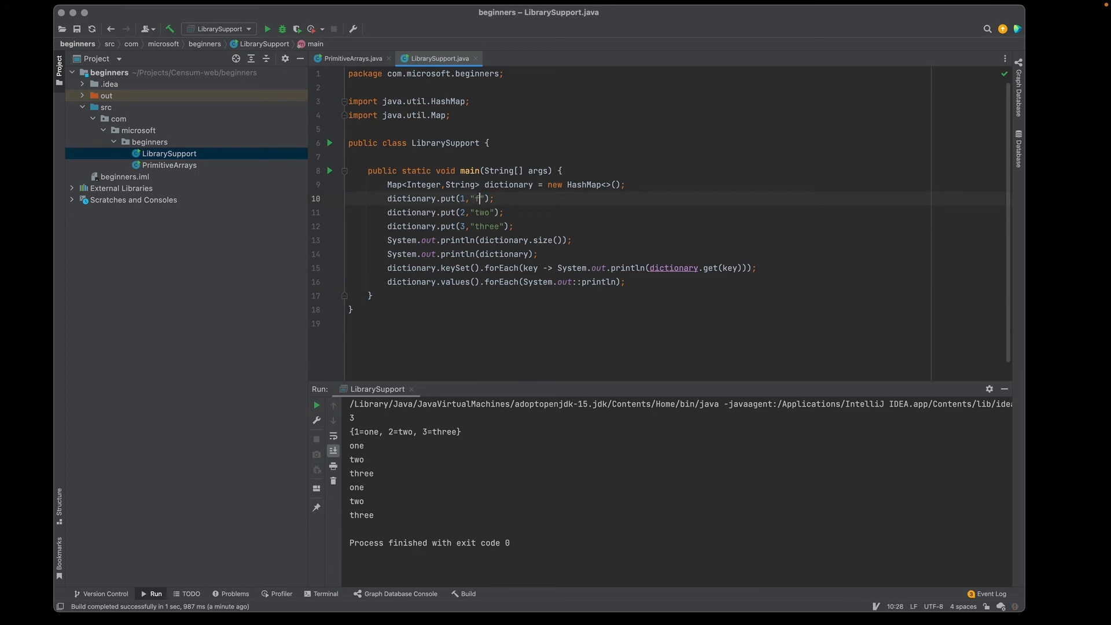
Step: Change key 1's value to "four", add dictionary.put(4,"four"); and rerun the program
text(our)
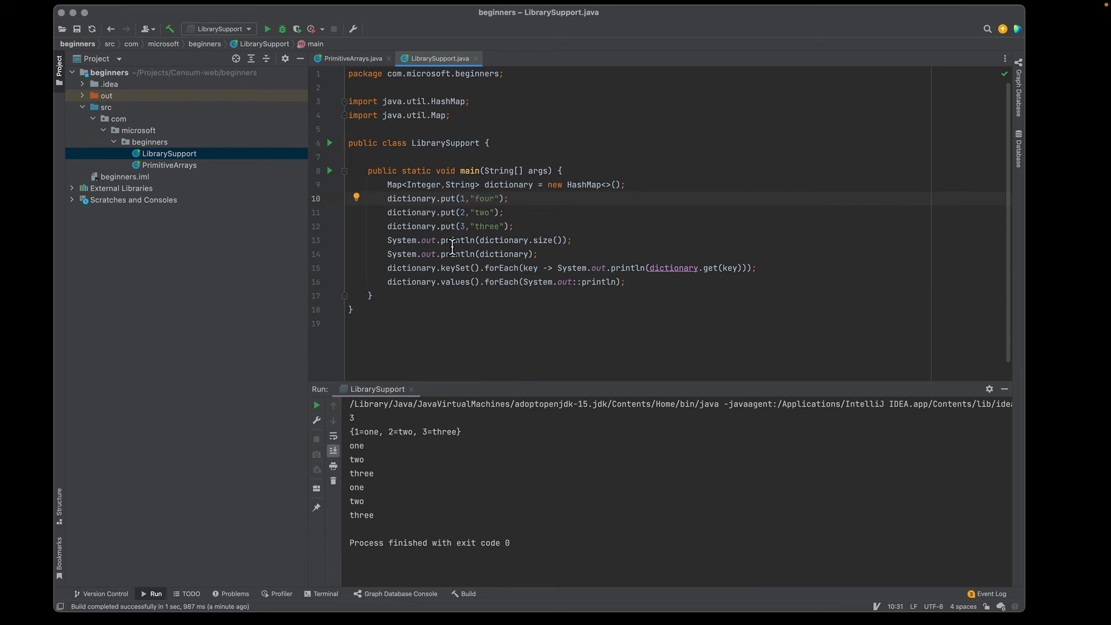
key(Enter)
text(dictionary.put()
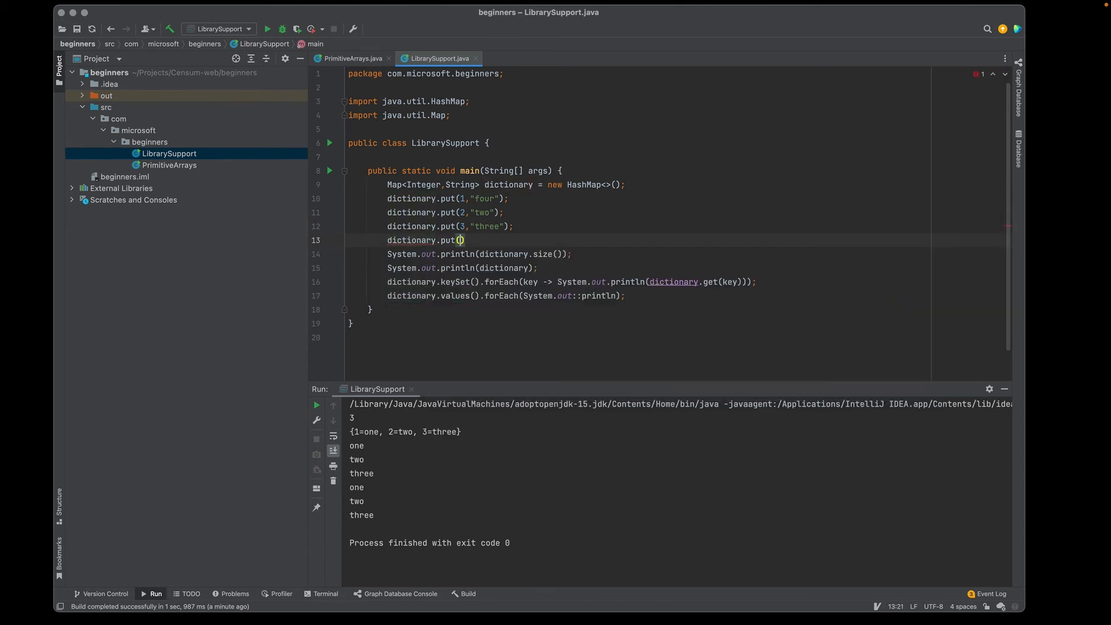
text(4,)
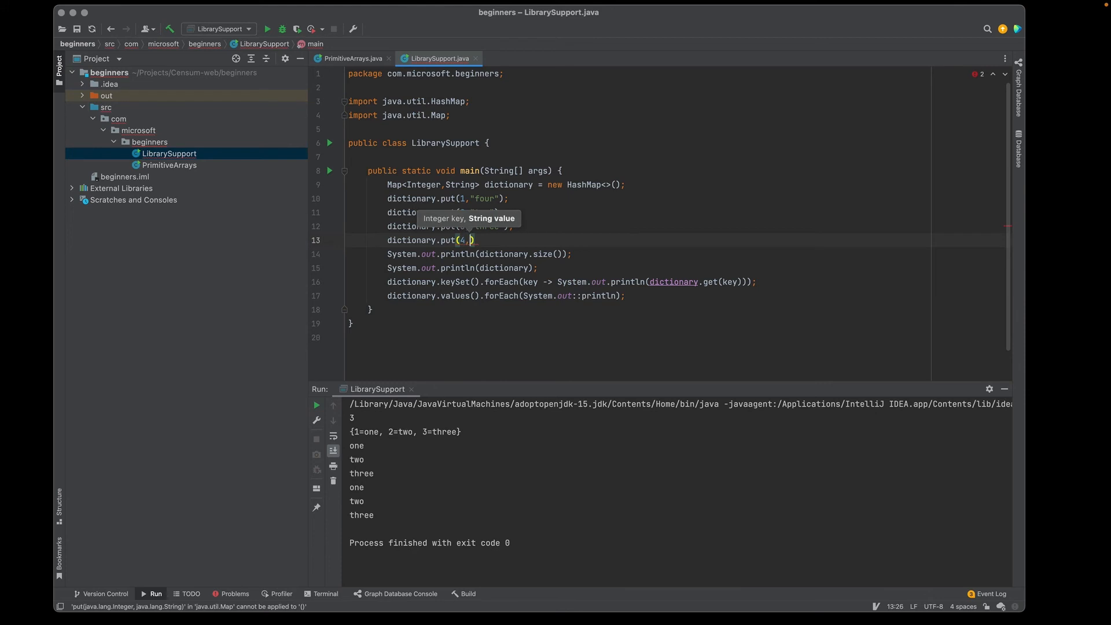
text(four")
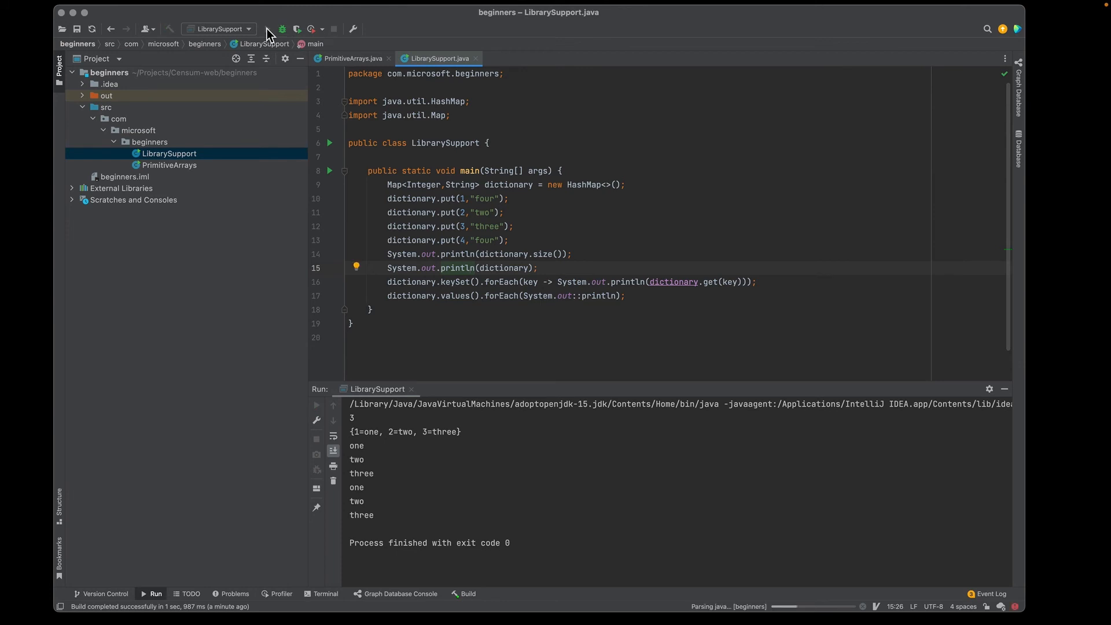
click(267, 28)
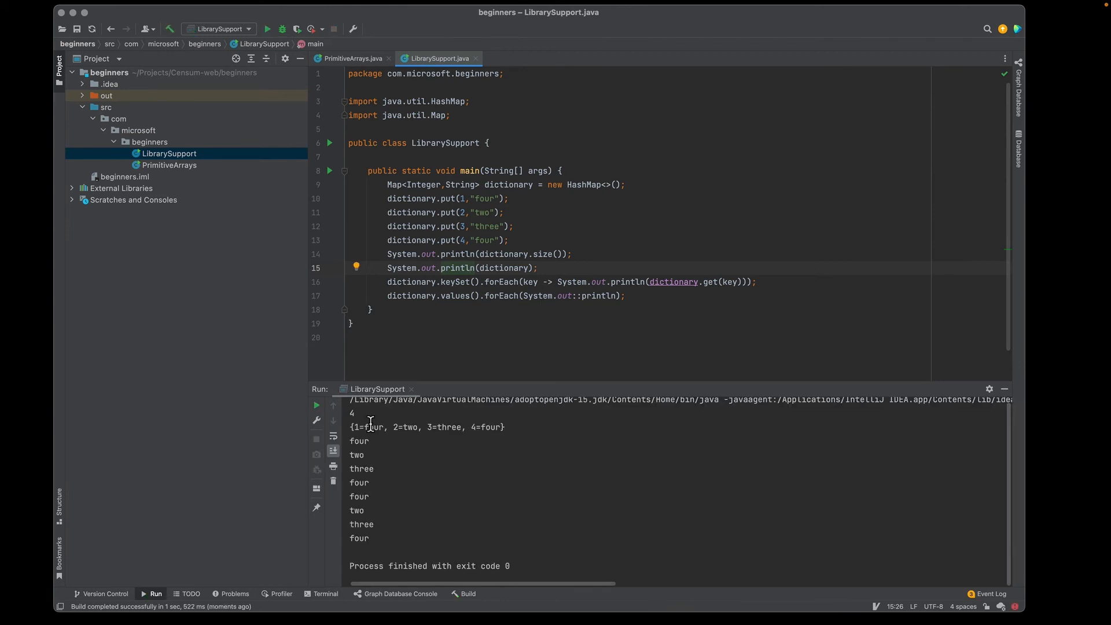
mouse_move(407, 442)
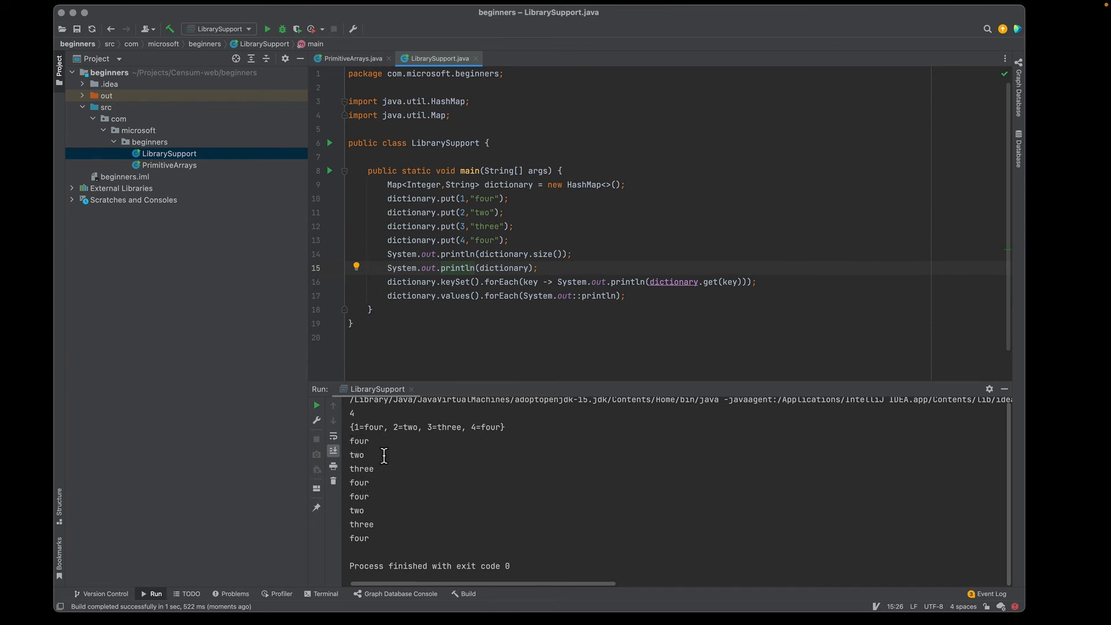
mouse_move(358, 442)
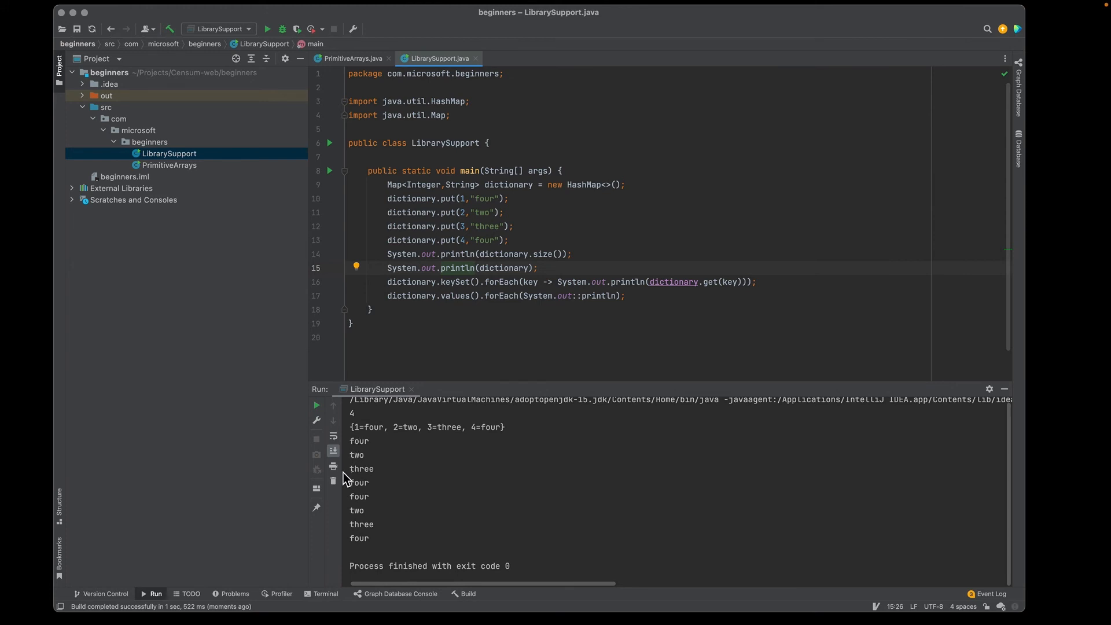
mouse_move(458, 501)
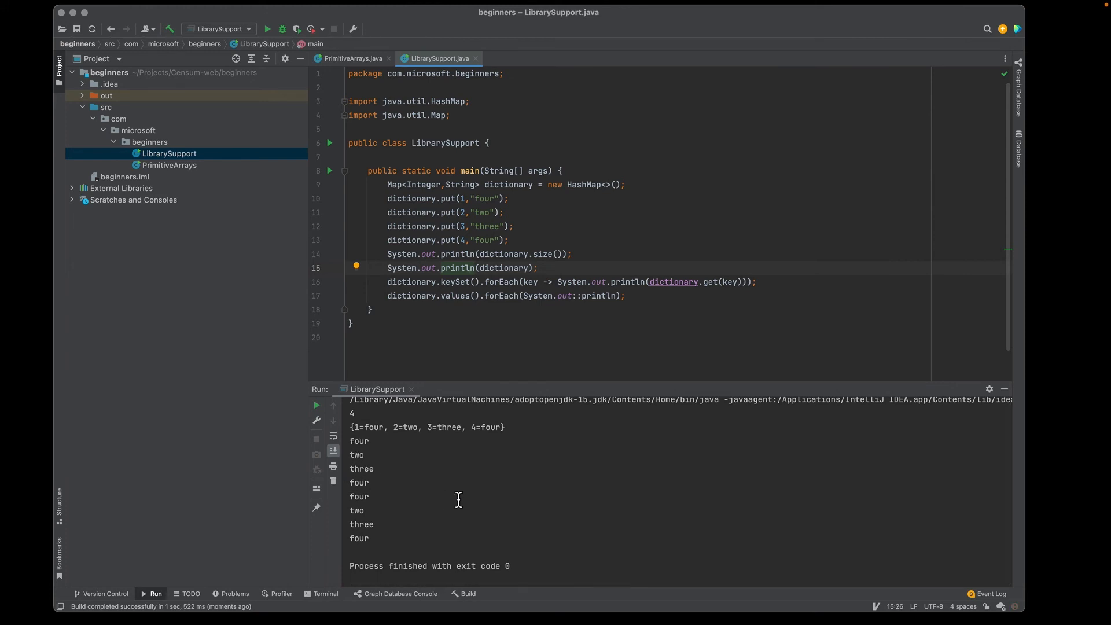
mouse_move(572, 185)
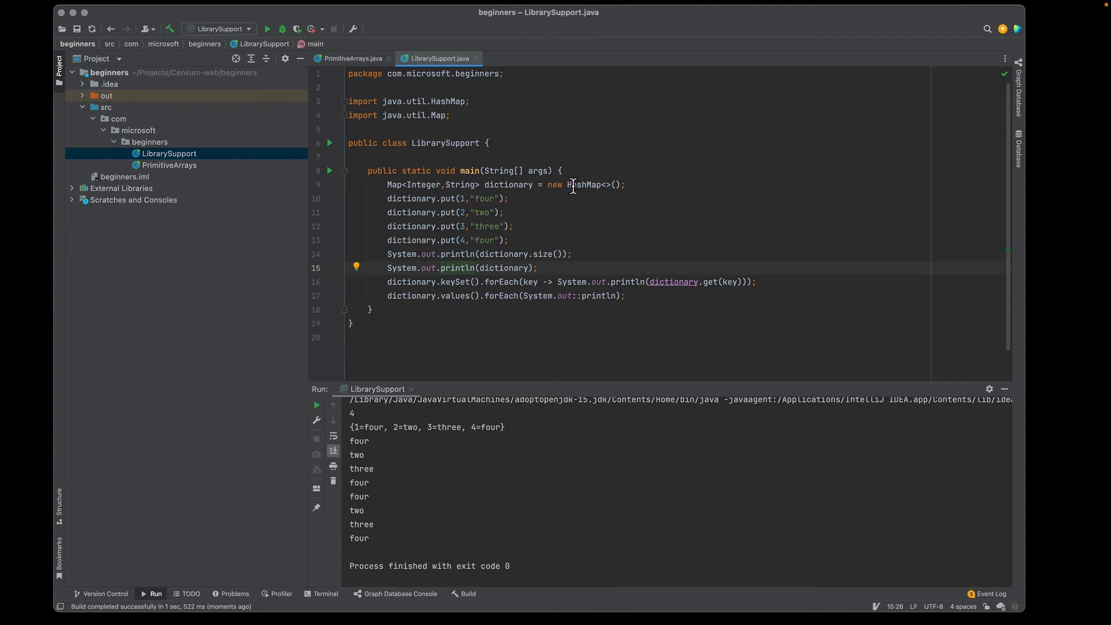
Step: Replace new HashMap<>() with new Properties<>() chosen from completion, importing java.util.Properties
double_click(582, 185)
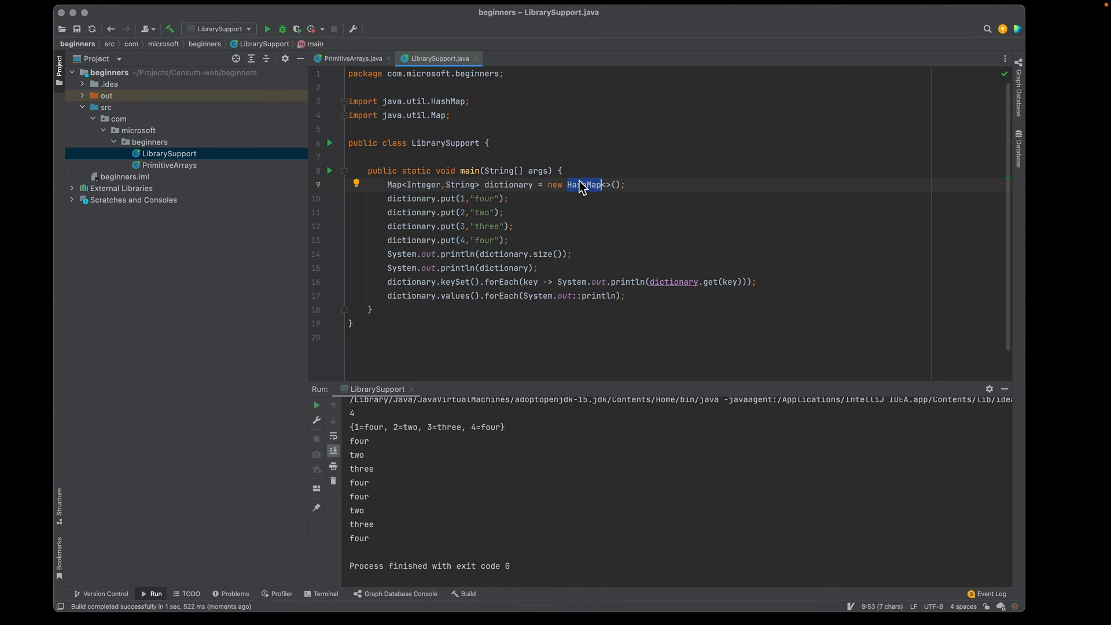
text(P)
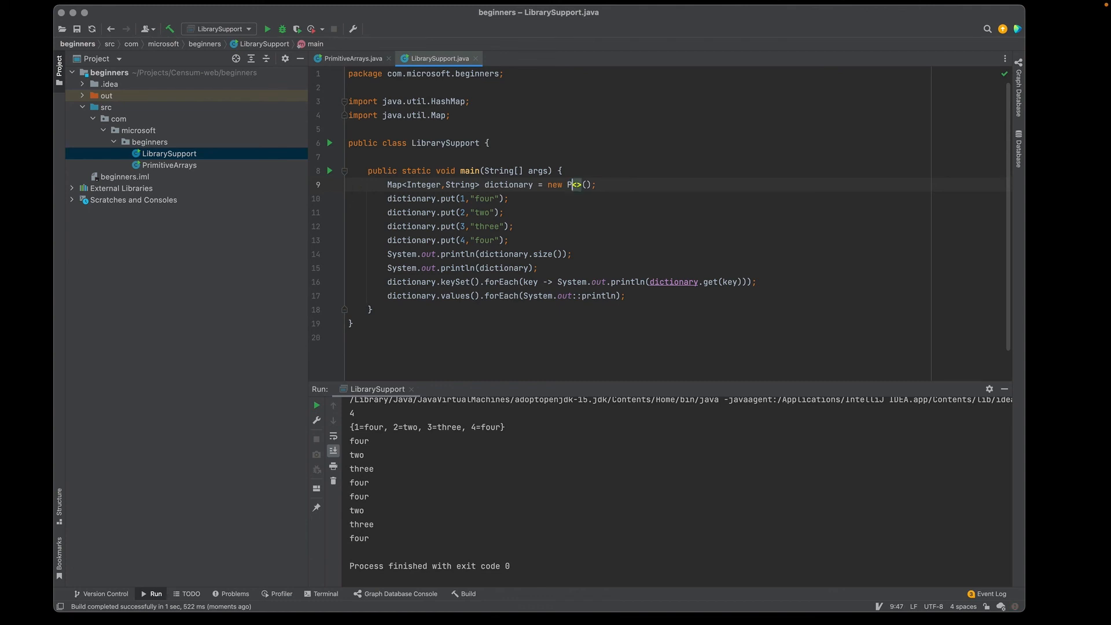
text(rop)
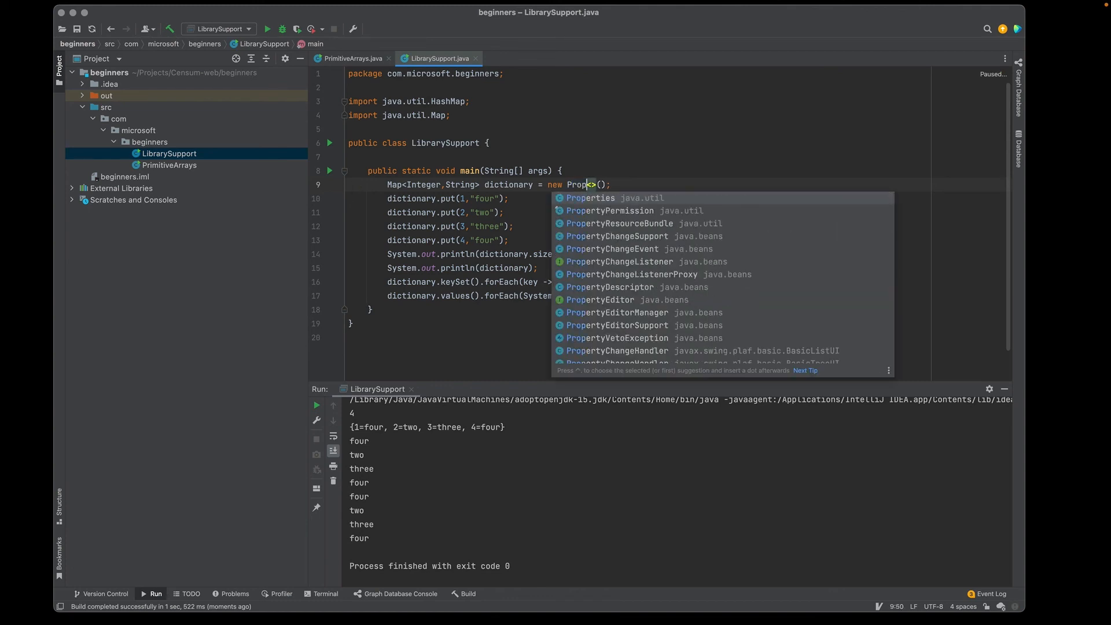
click(589, 197)
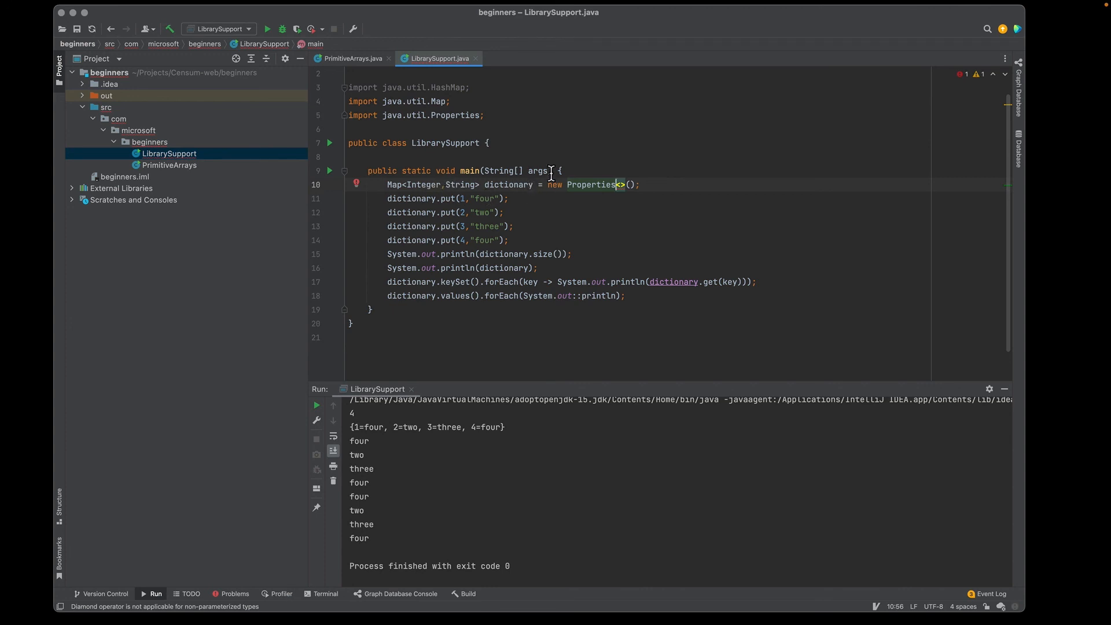
mouse_move(444, 185)
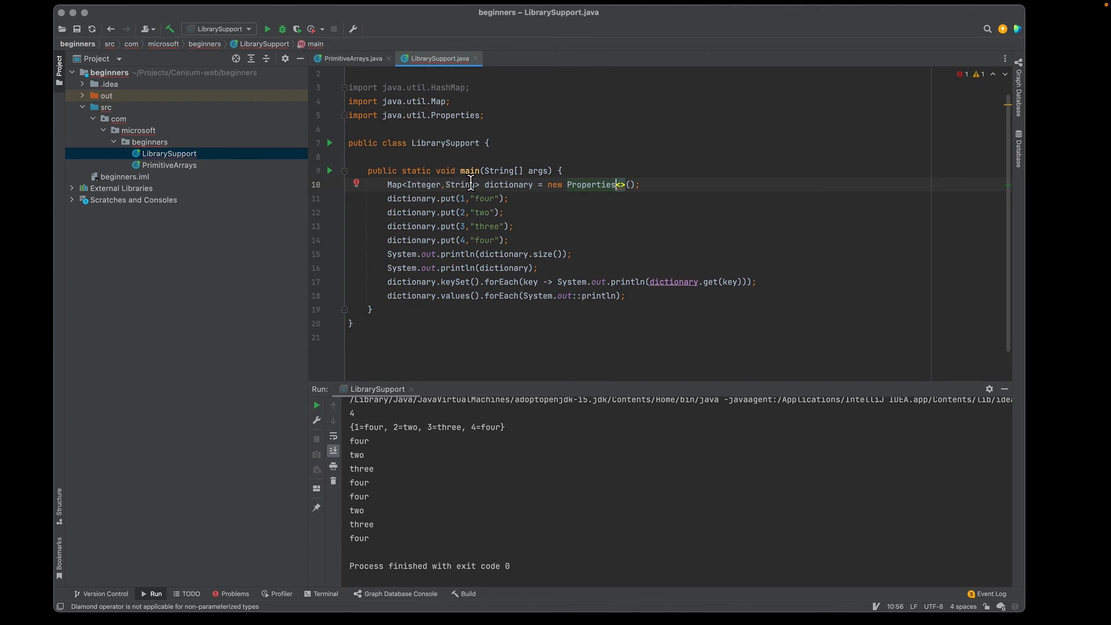
mouse_move(461, 184)
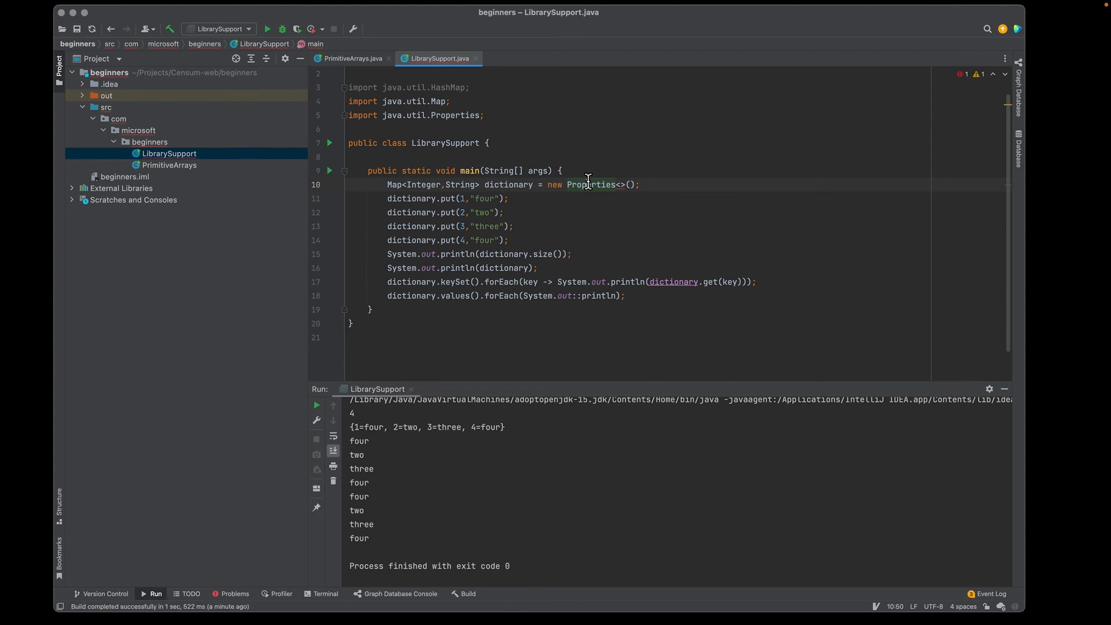
Step: Replace Properties with ConcurrentHashMap, accepting the java.util.concurrent import
double_click(589, 185)
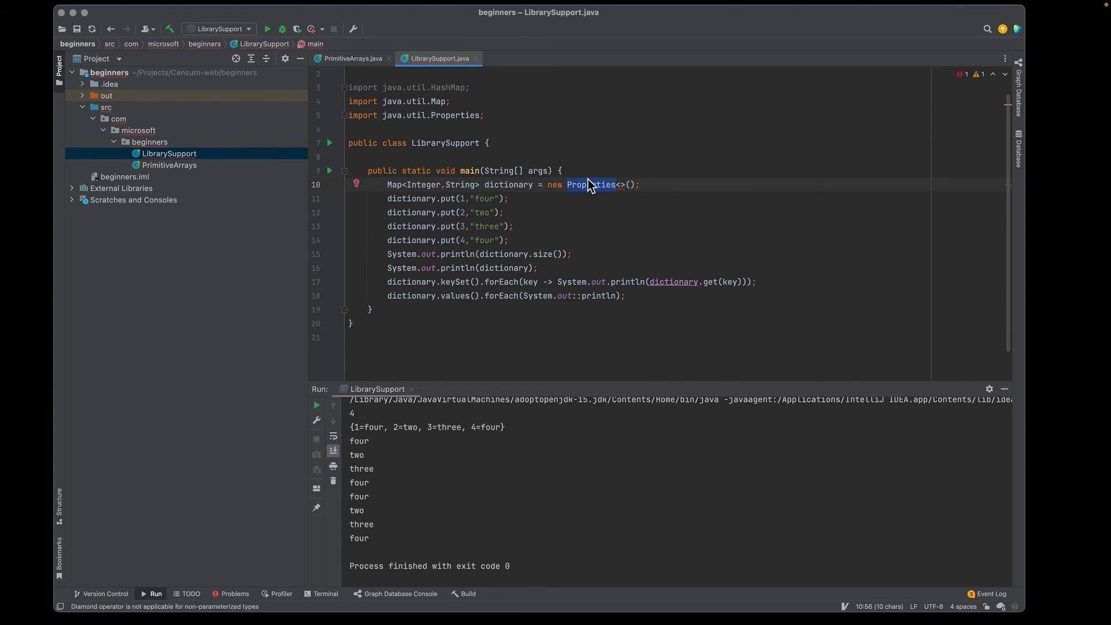
text(ConcurrentHashMap)
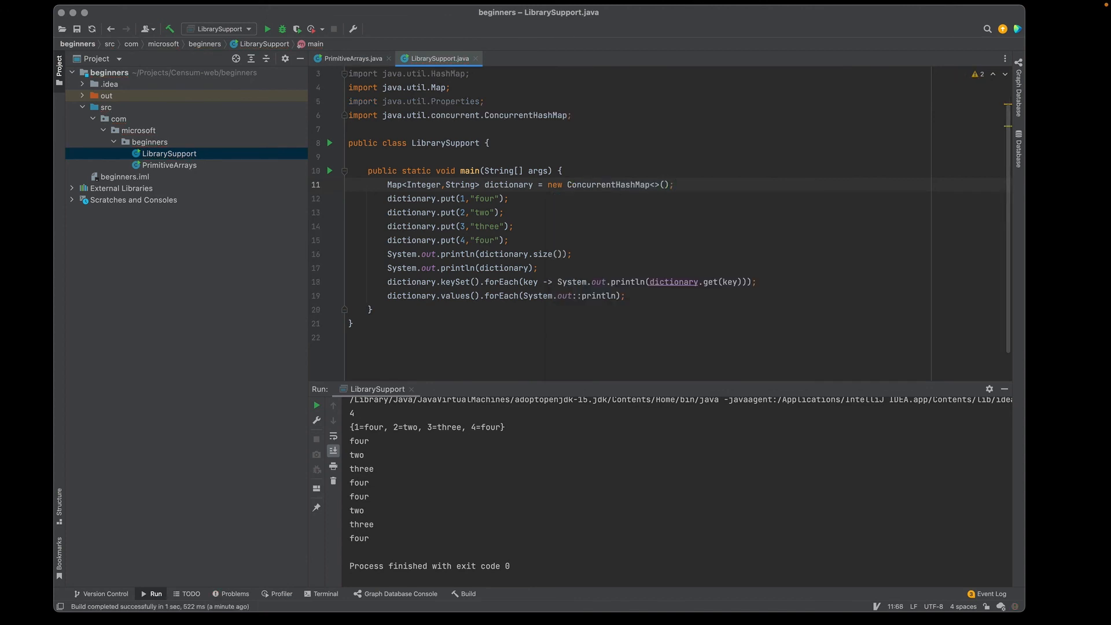
mouse_move(292, 55)
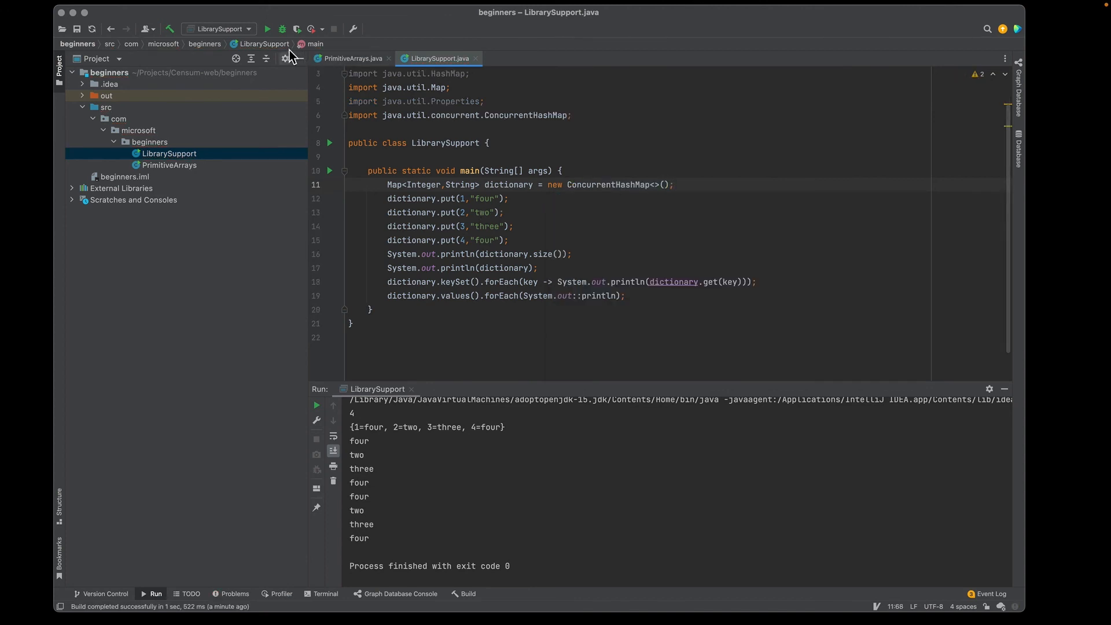